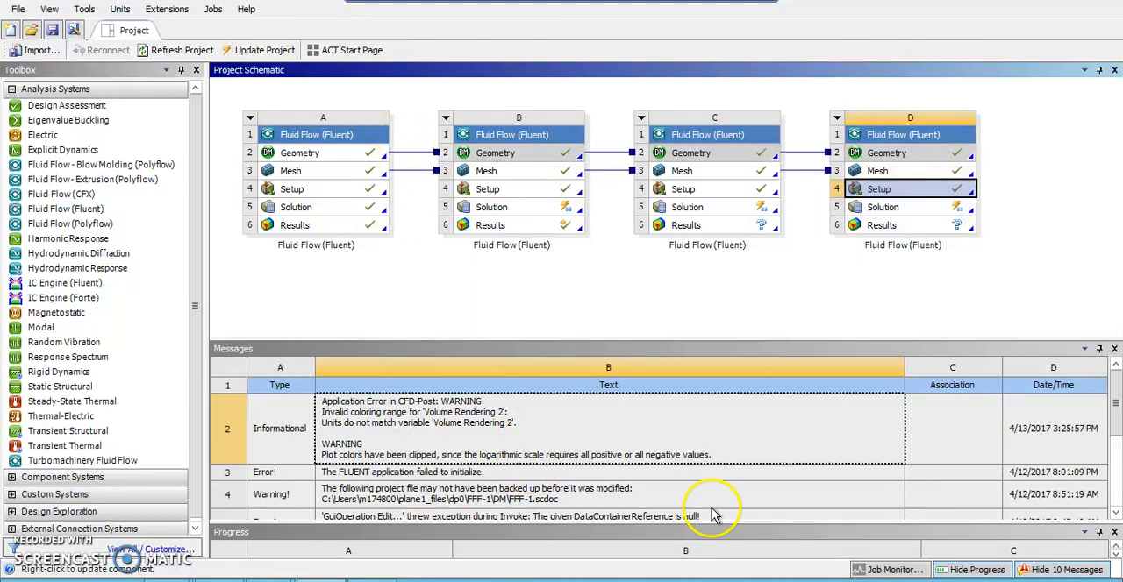
pyautogui.moveTo(668, 284)
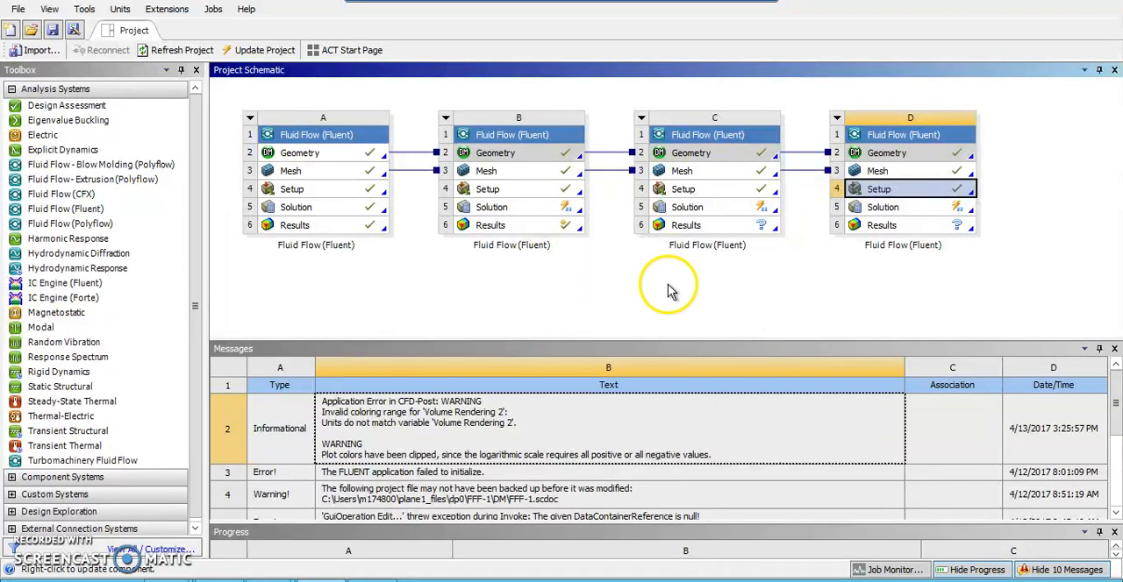
pyautogui.moveTo(611, 242)
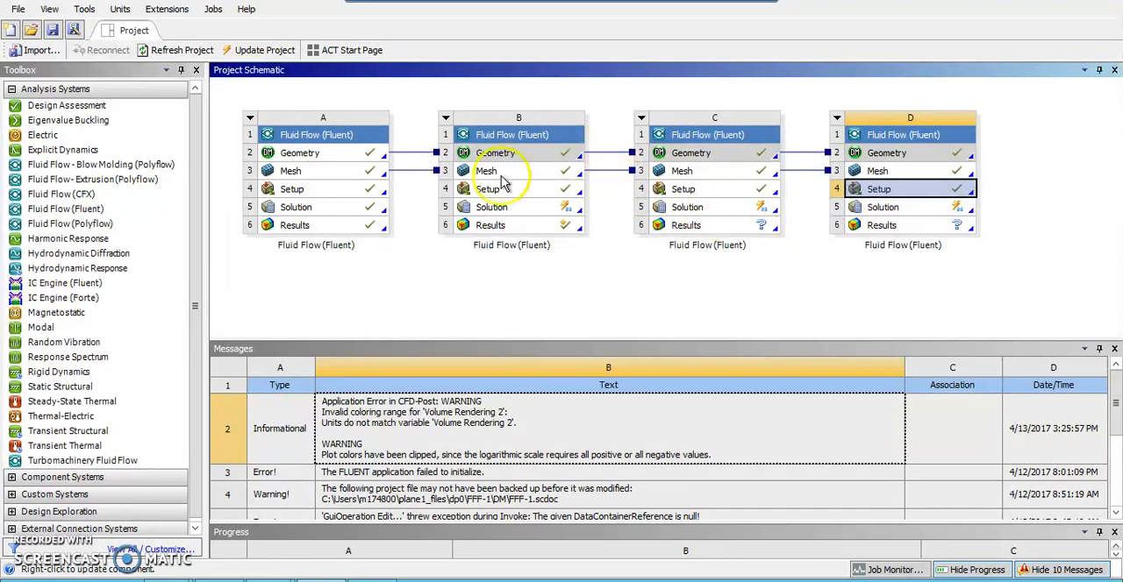
pyautogui.moveTo(547, 210)
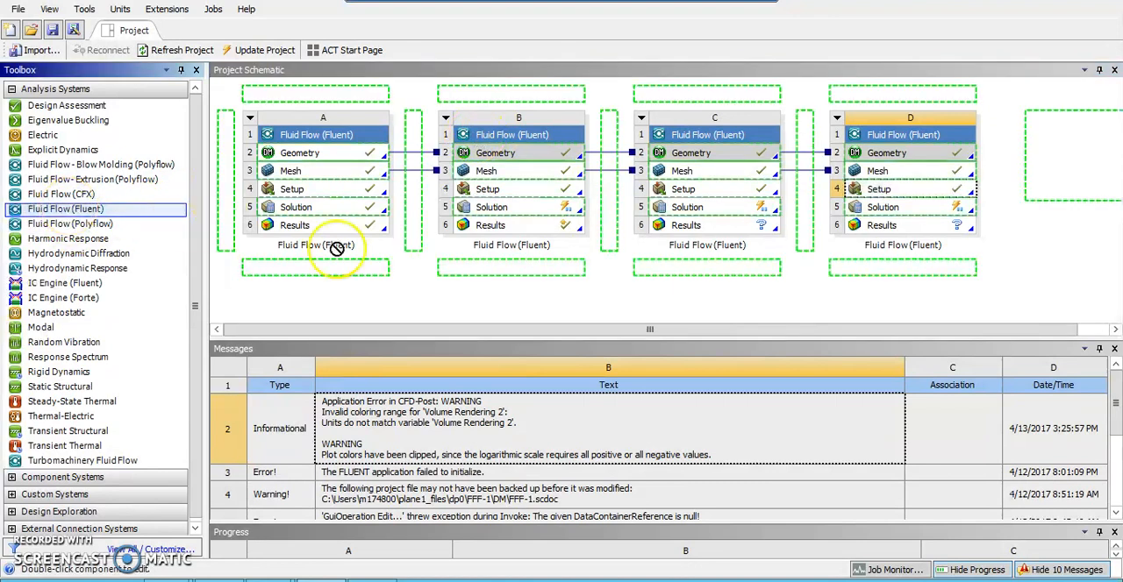
pyautogui.moveTo(1031, 142)
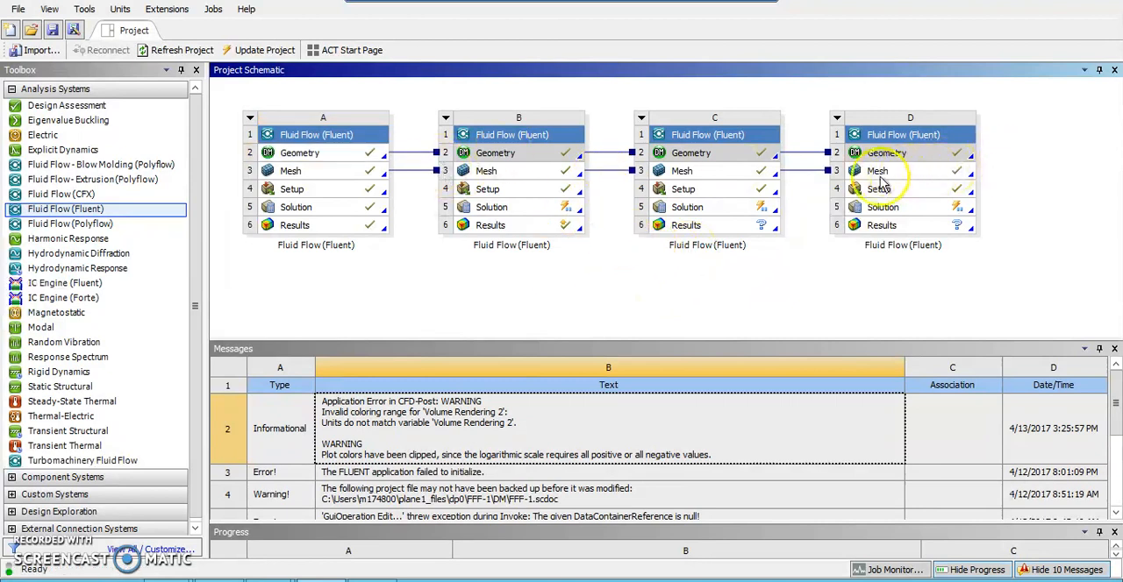
pyautogui.moveTo(607, 263)
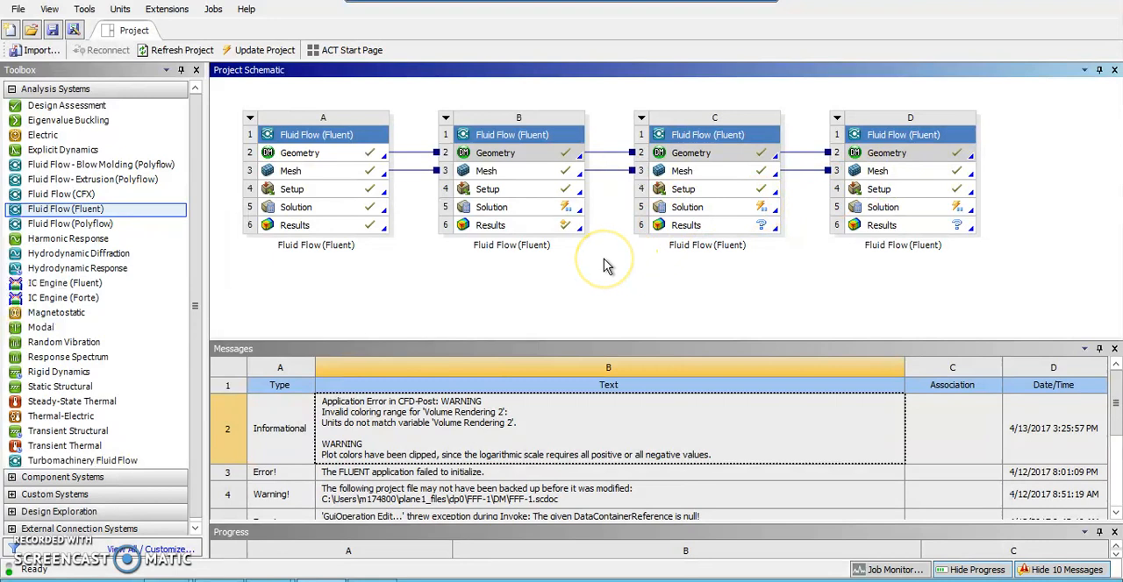
pyautogui.moveTo(607, 267)
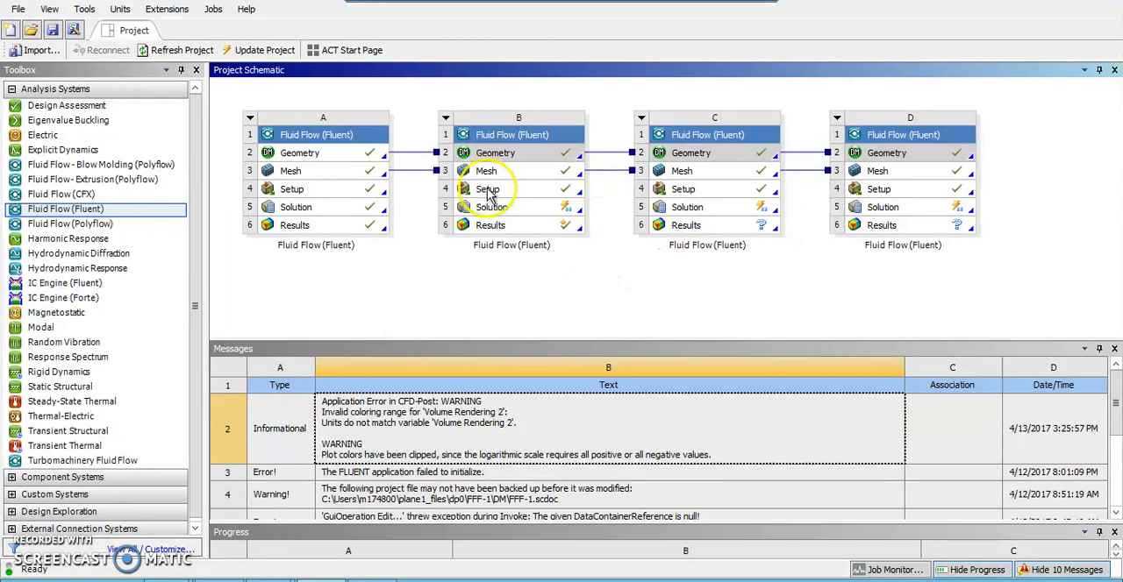
pyautogui.moveTo(658, 193)
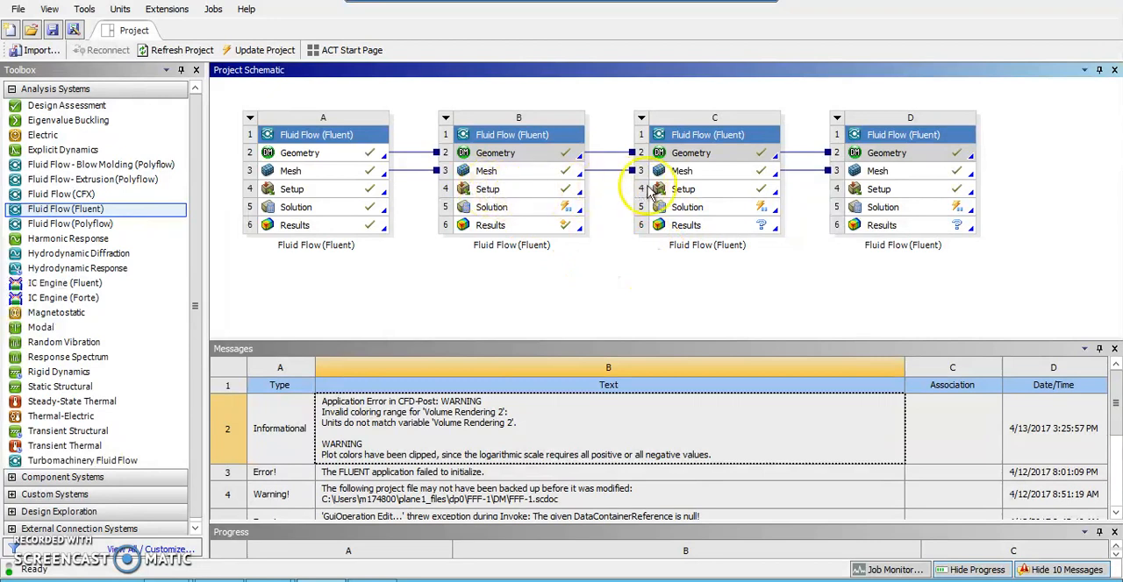
pyautogui.moveTo(928, 197)
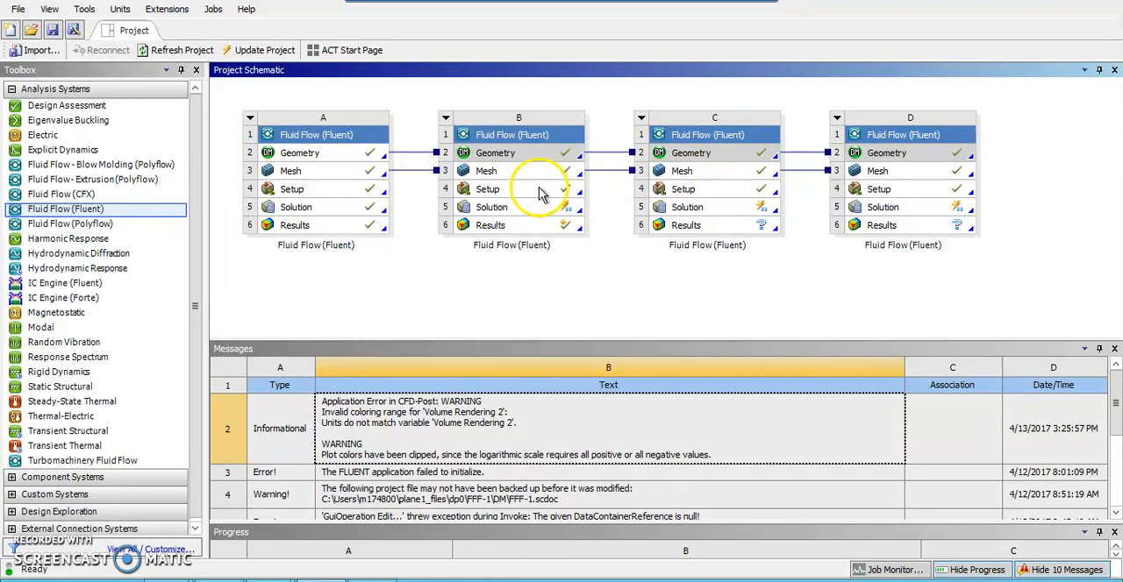
# Launch the Fluent case from the schematic and show its Run Calculation settings (10000 iterations)
pyautogui.click(488, 188)
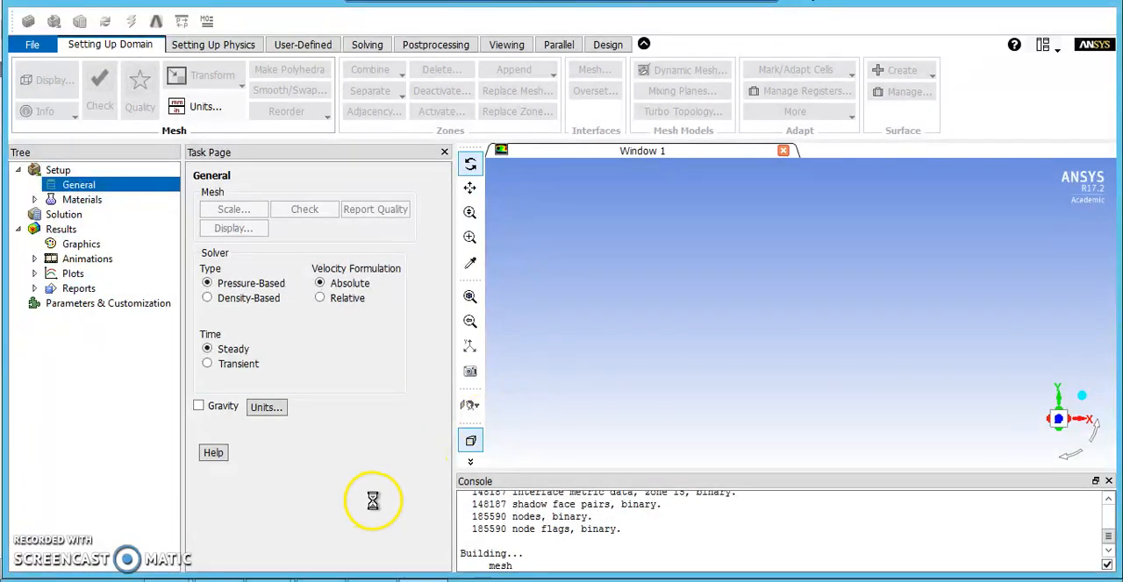
pyautogui.moveTo(818, 316)
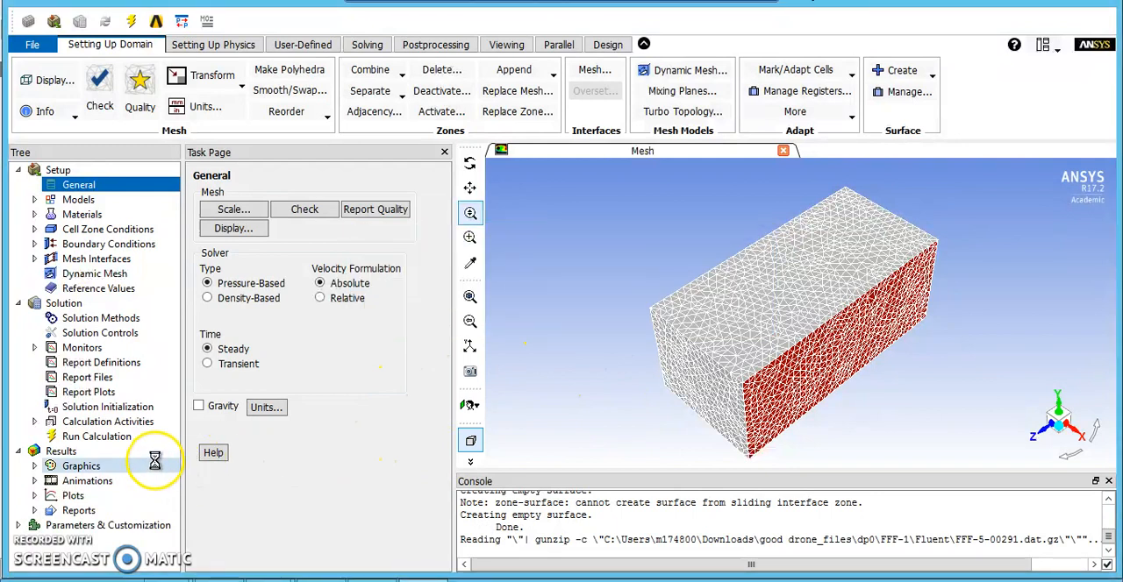
pyautogui.click(96, 437)
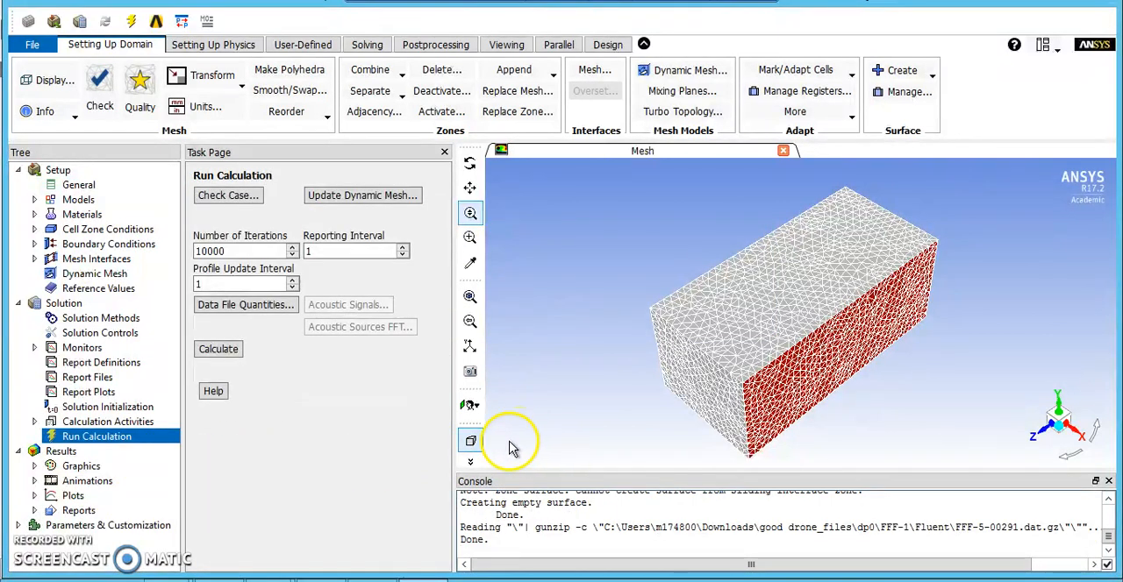
# Display static pressure contours on the wing and confirm the Transition SST viscous model
pyautogui.click(80, 466)
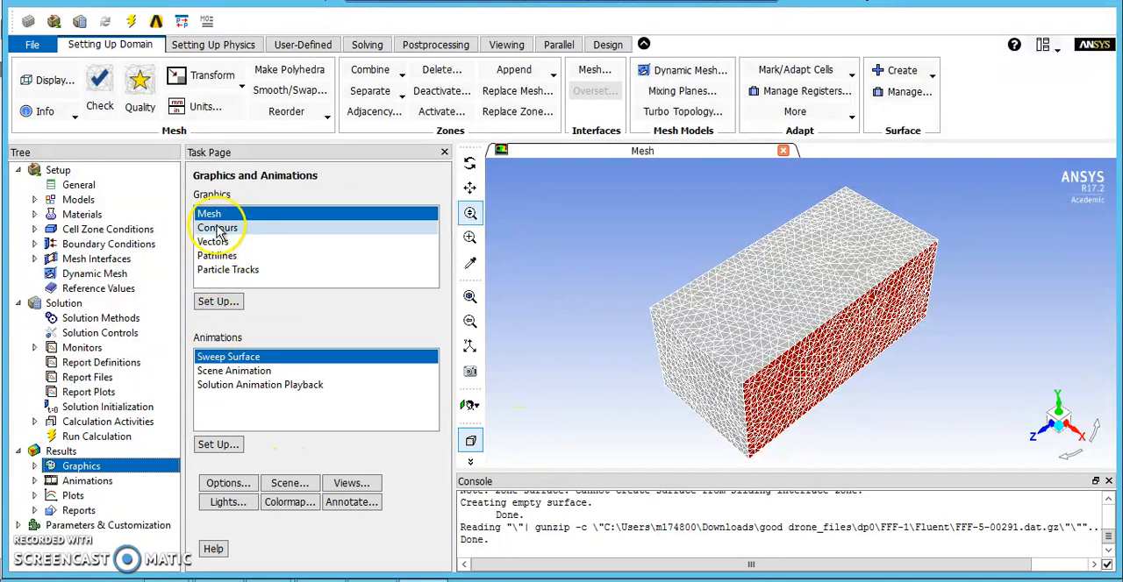
pyautogui.doubleClick(218, 228)
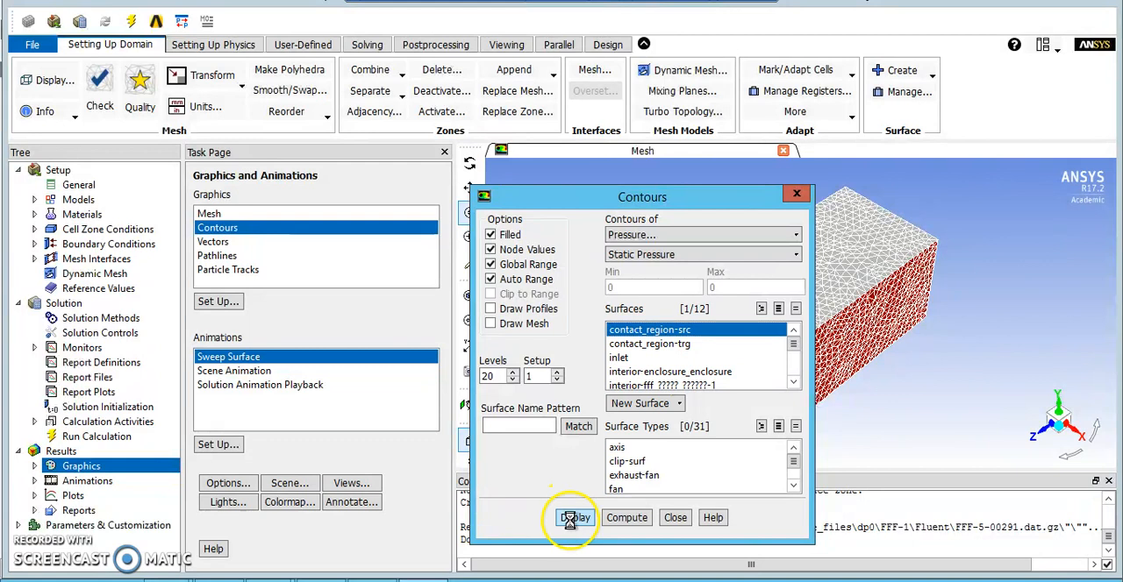
pyautogui.click(575, 517)
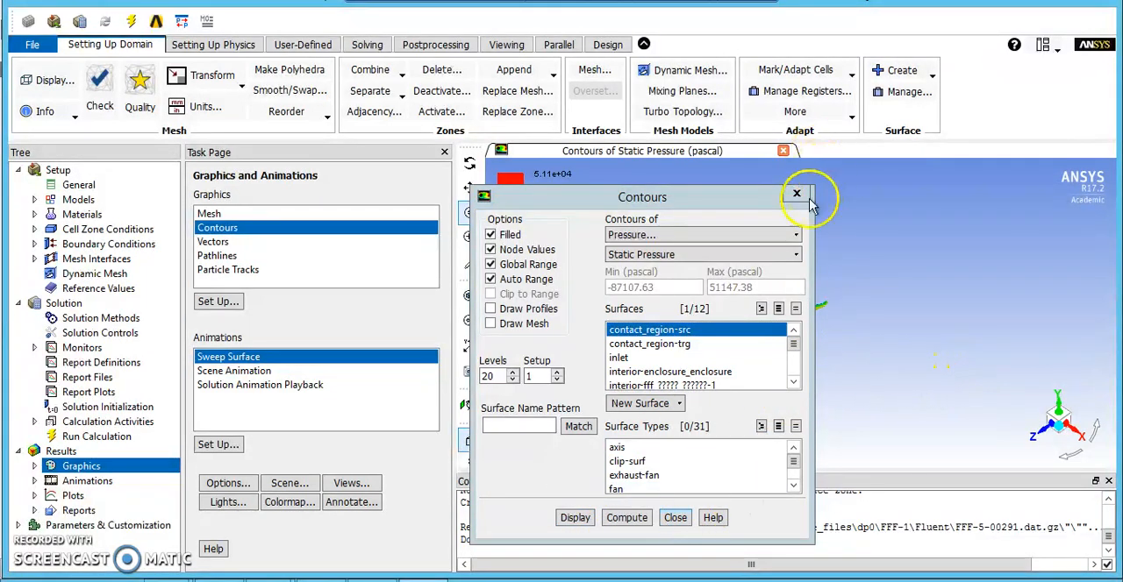
pyautogui.click(796, 193)
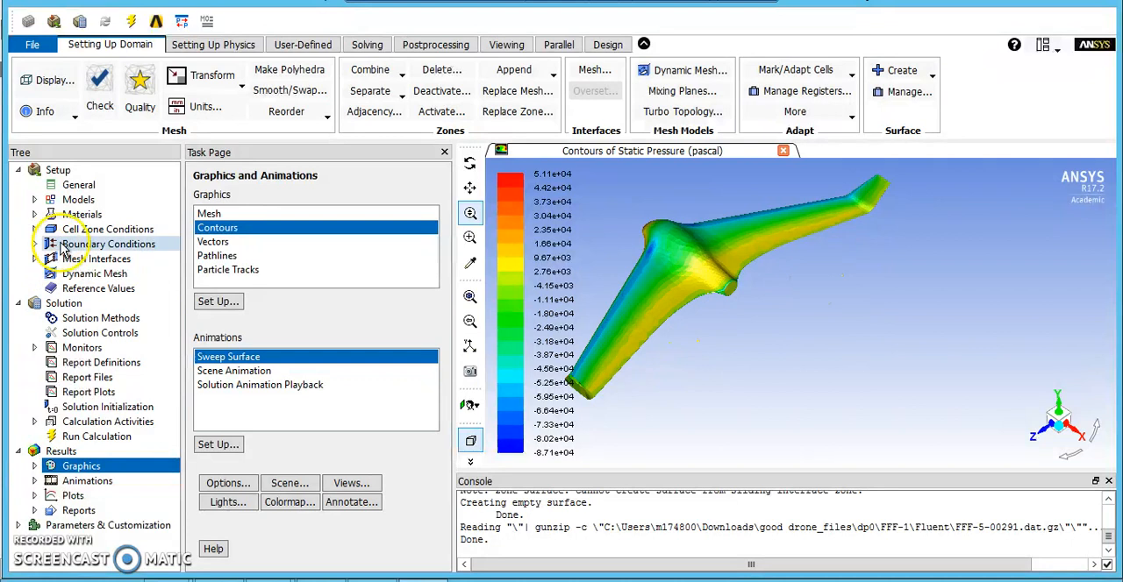
pyautogui.click(77, 198)
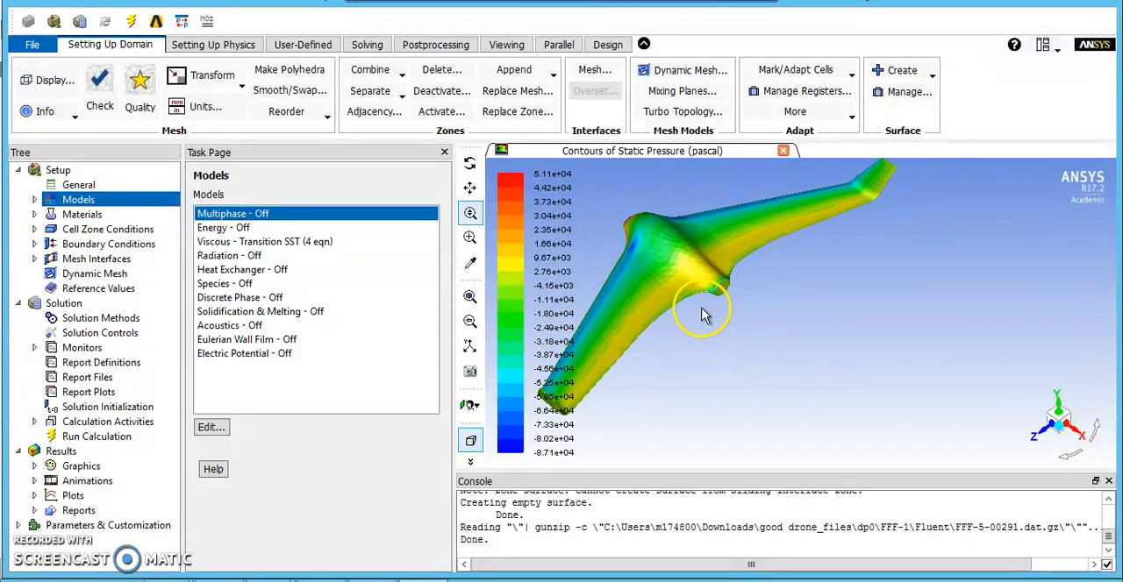
pyautogui.moveTo(702, 315); pyautogui.dragTo(863, 197)
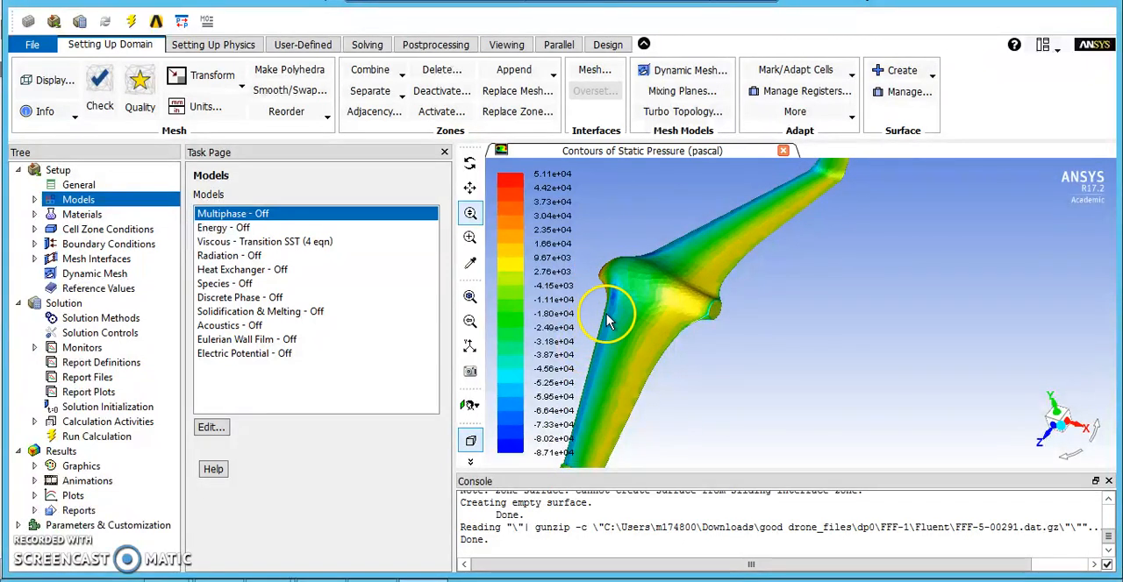
pyautogui.moveTo(621, 375)
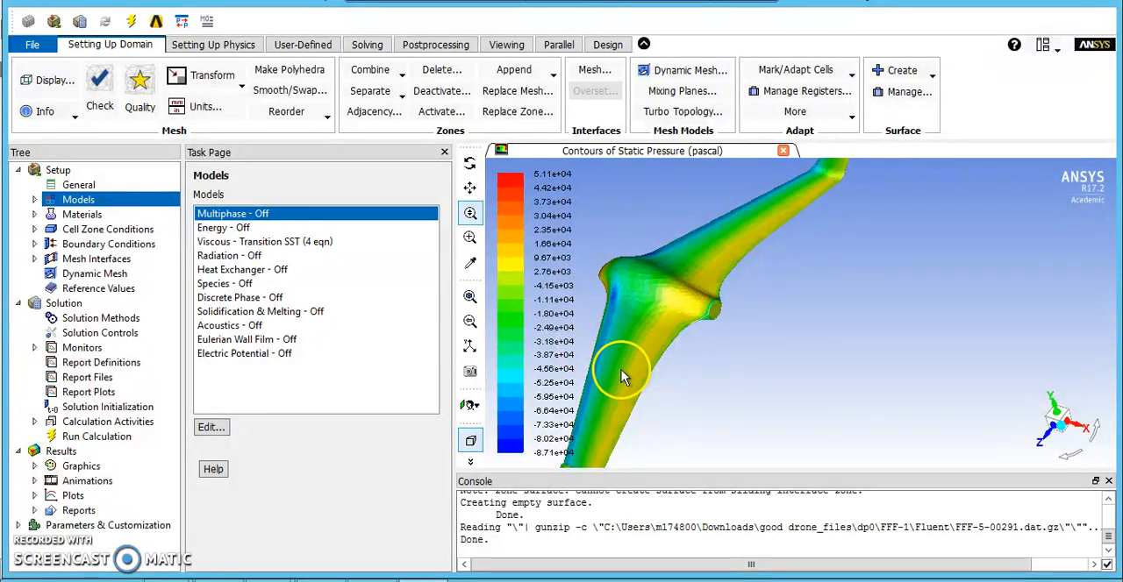
pyautogui.moveTo(640, 326)
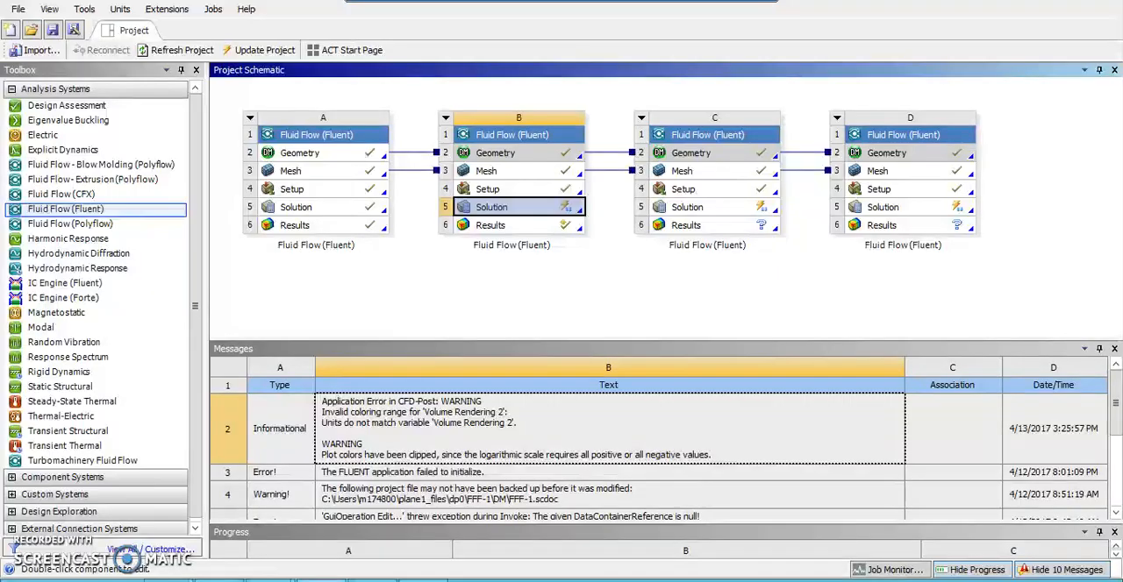
# Launch the second Fluent case, confirm its laminar viscous model, and show the graphics choices
pyautogui.click(705, 207)
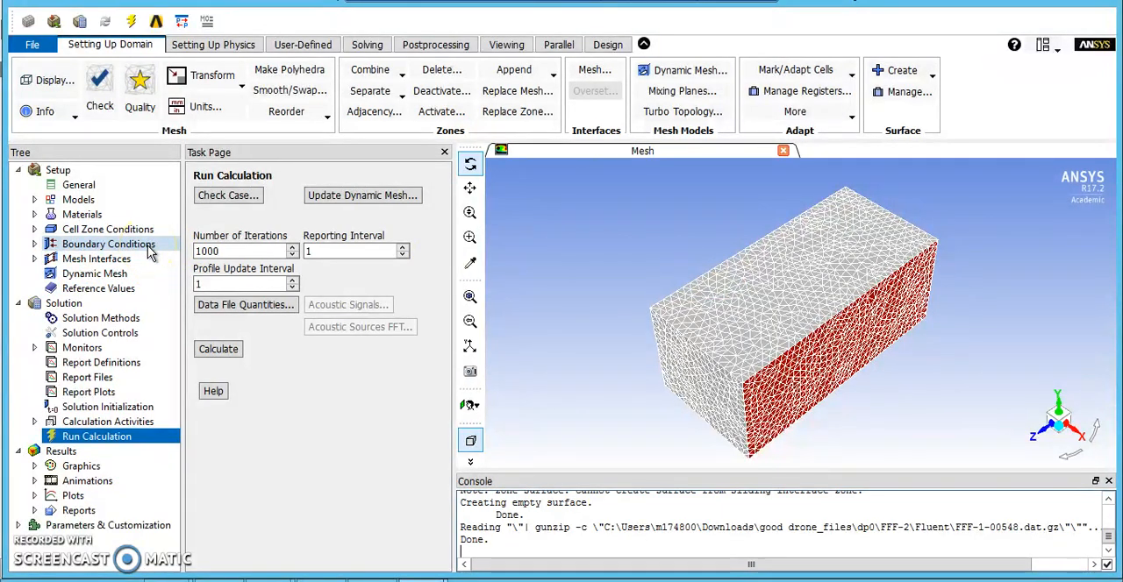
pyautogui.click(77, 199)
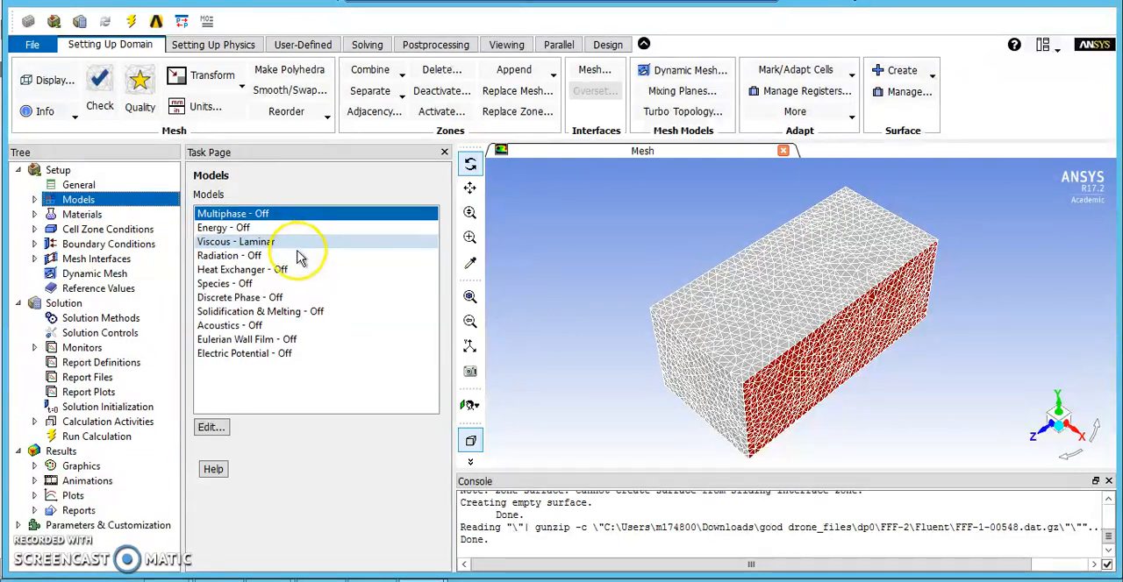
pyautogui.click(81, 466)
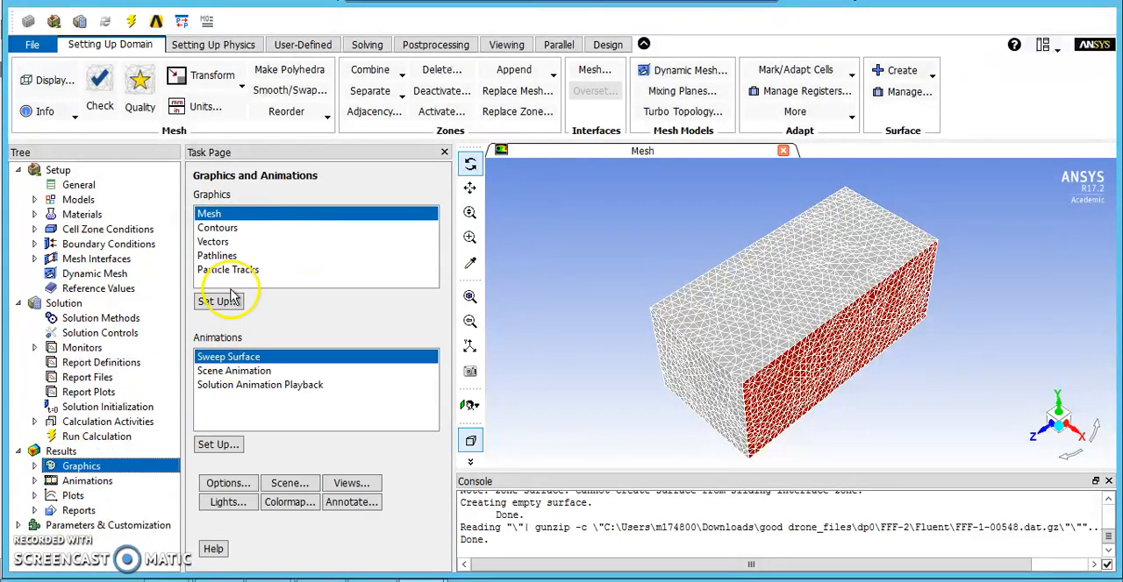
# Display static pressure contours on contact_region-src for the laminar case's wing
pyautogui.click(217, 228)
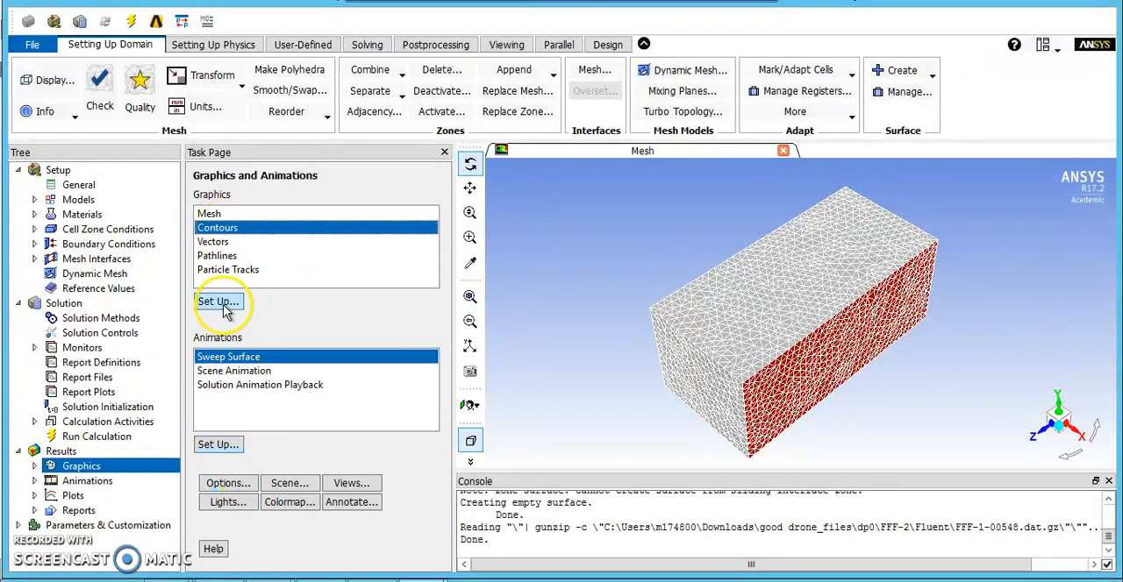
pyautogui.click(217, 301)
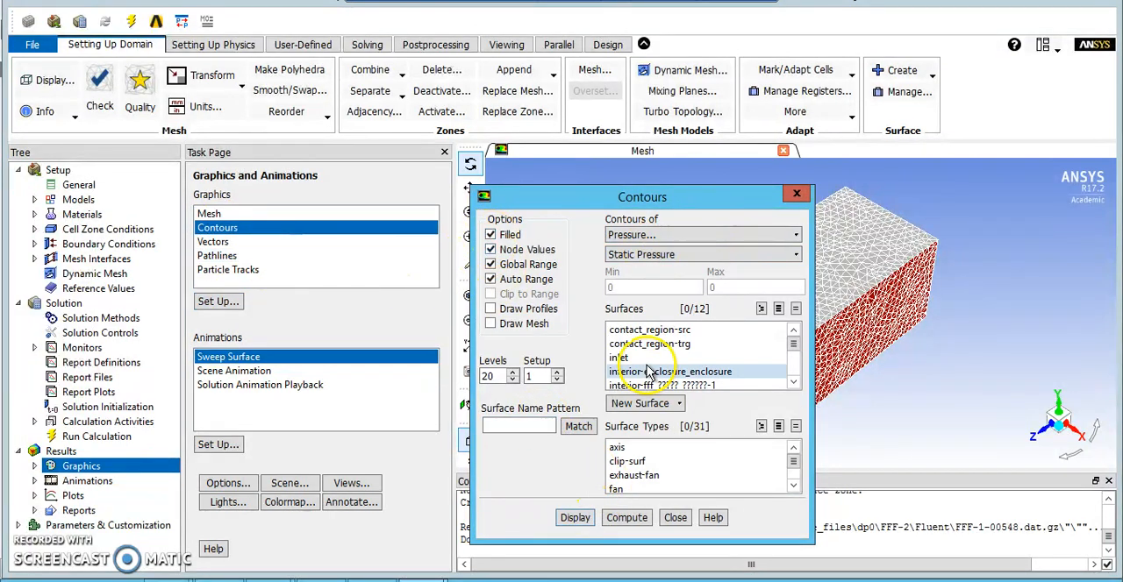
pyautogui.click(575, 518)
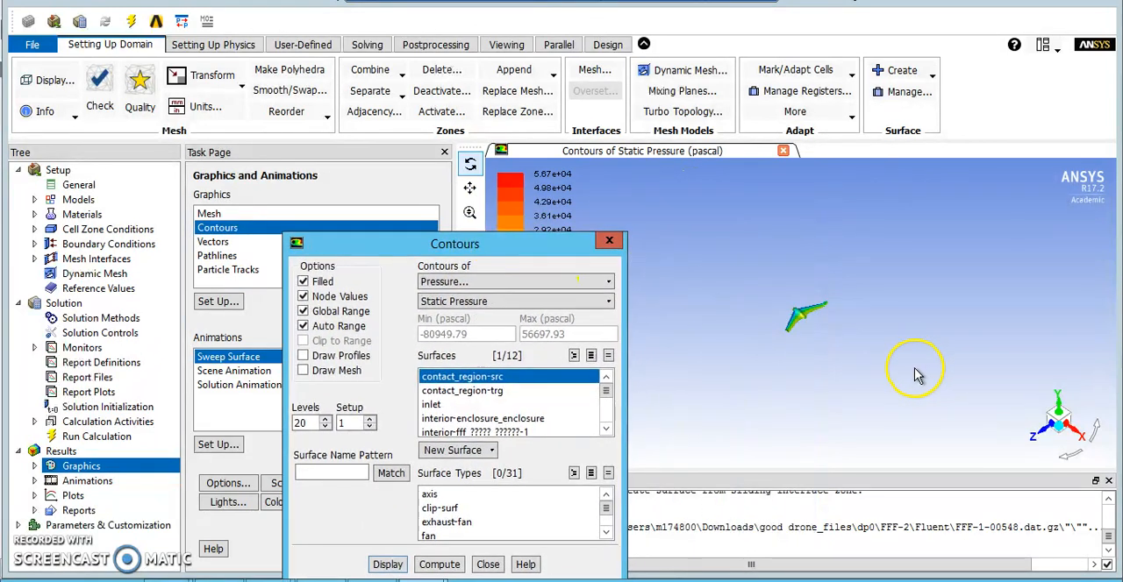
pyautogui.click(386, 565)
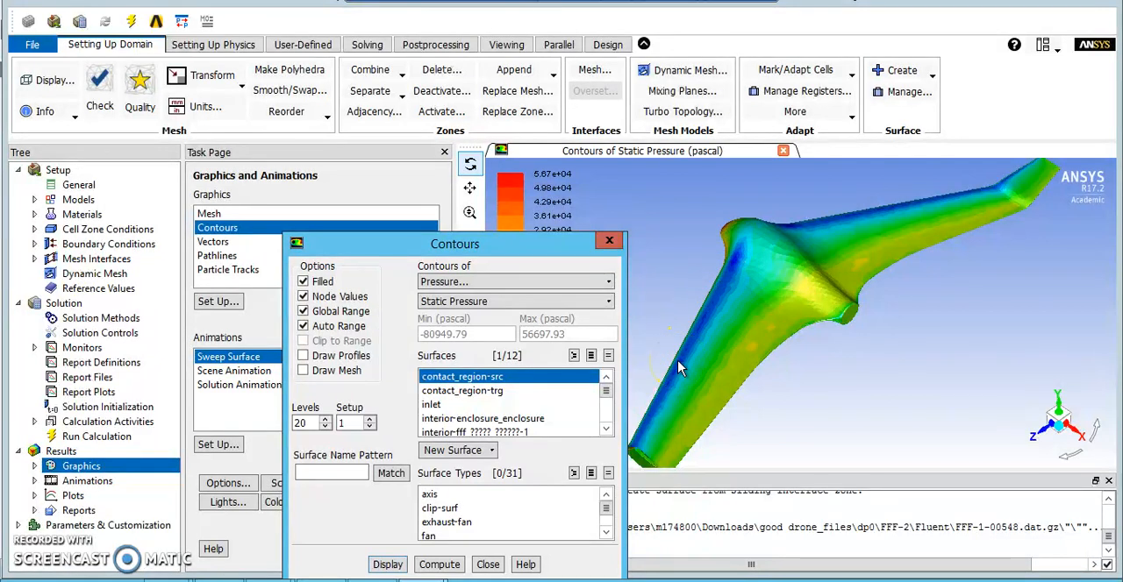
pyautogui.moveTo(576, 249)
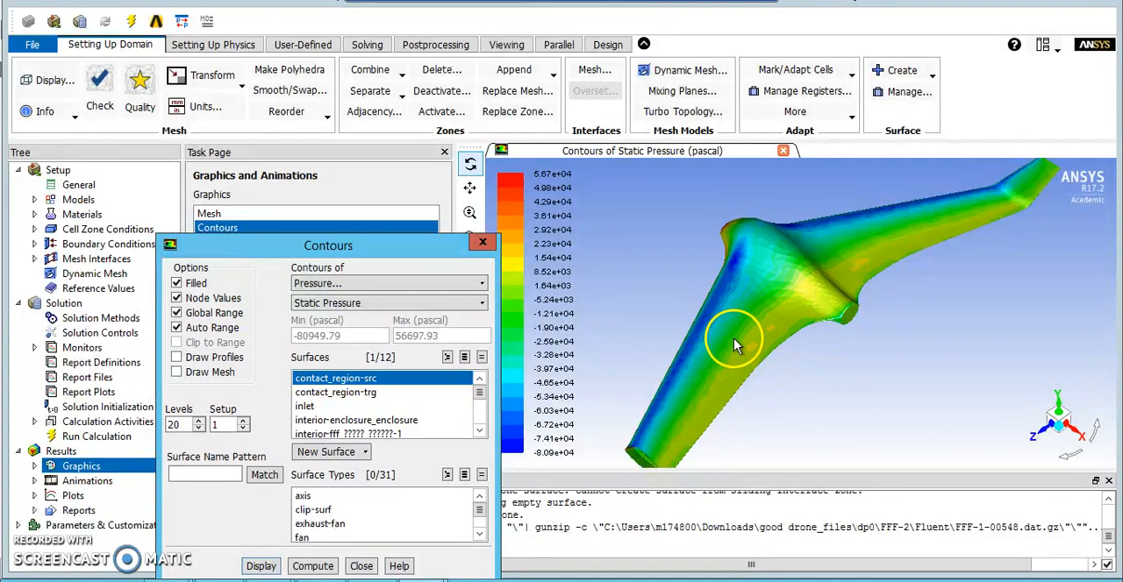
pyautogui.moveTo(770, 312)
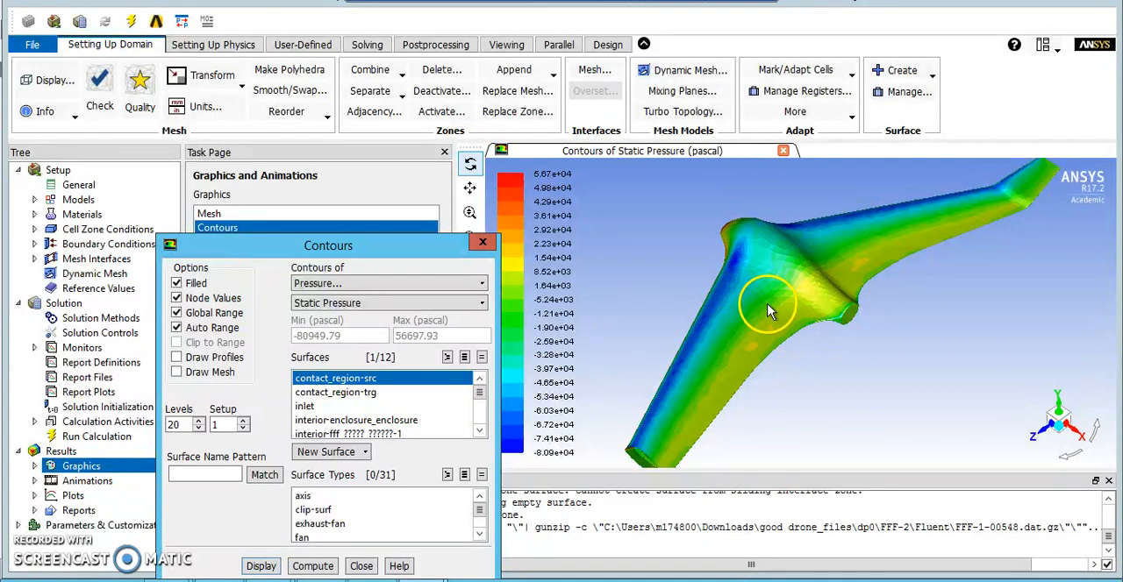
pyautogui.moveTo(781, 333)
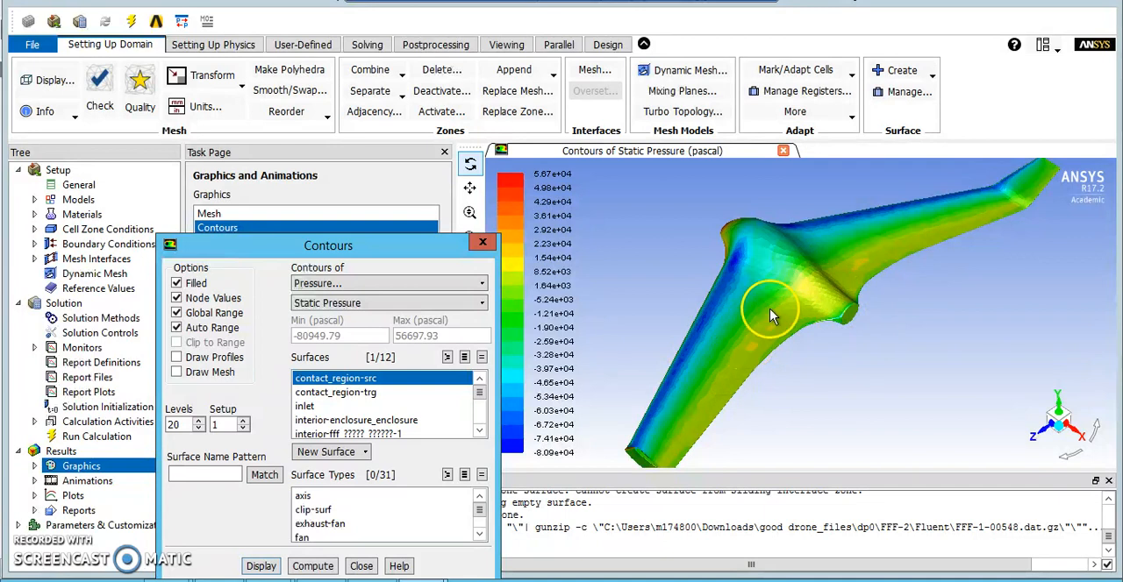
pyautogui.moveTo(744, 344)
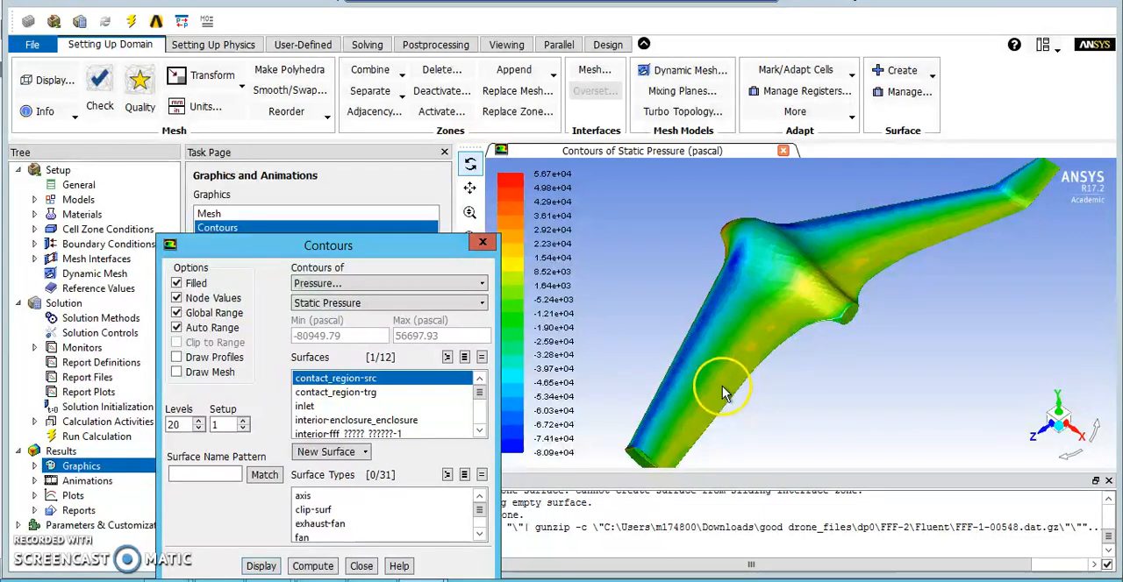
pyautogui.moveTo(853, 337)
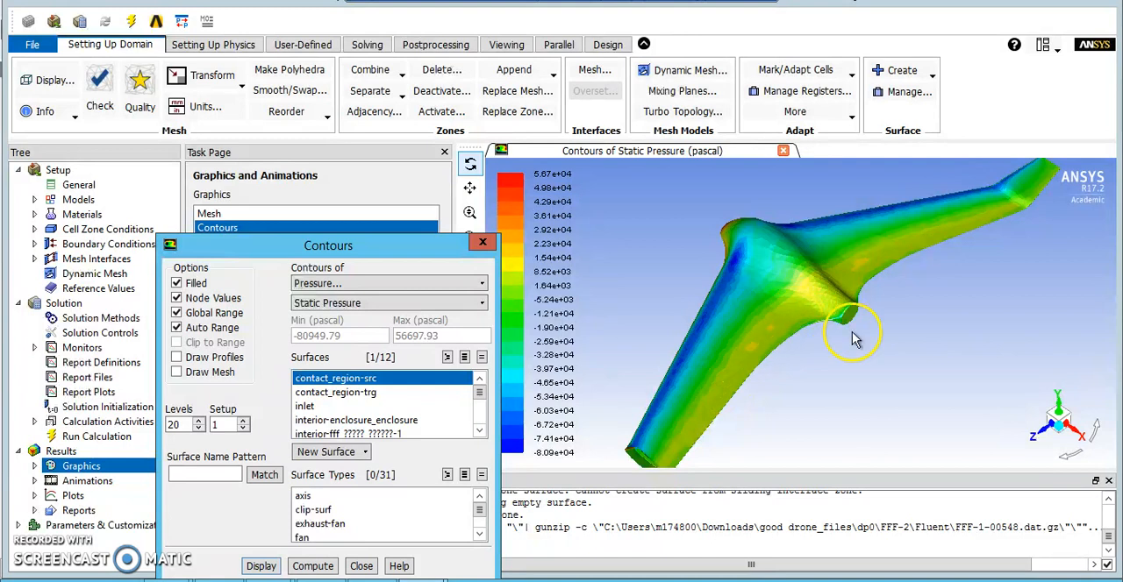
pyautogui.moveTo(810, 313)
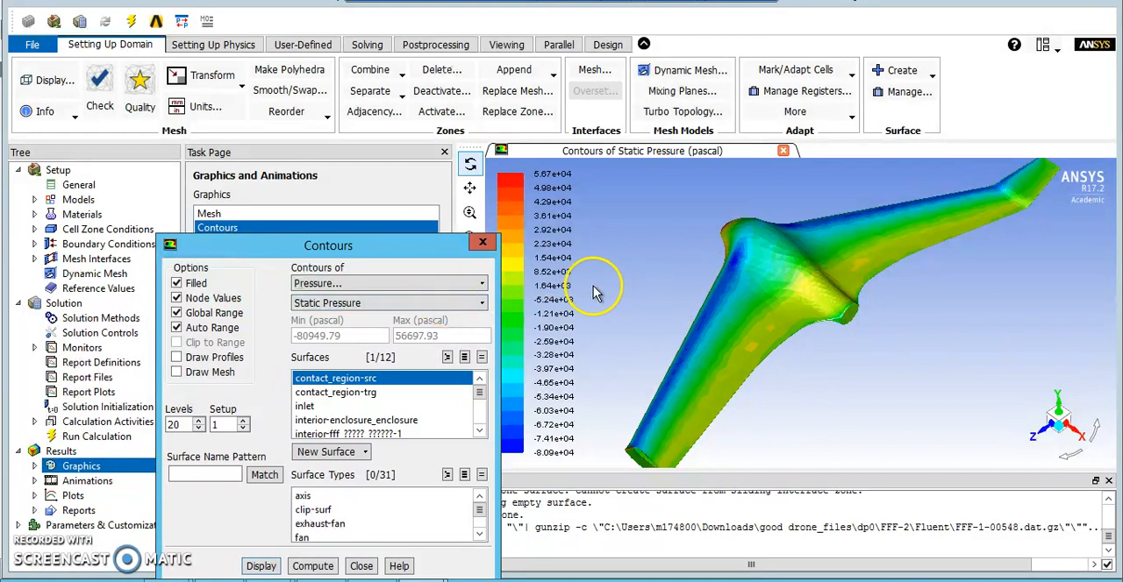
pyautogui.moveTo(642, 267)
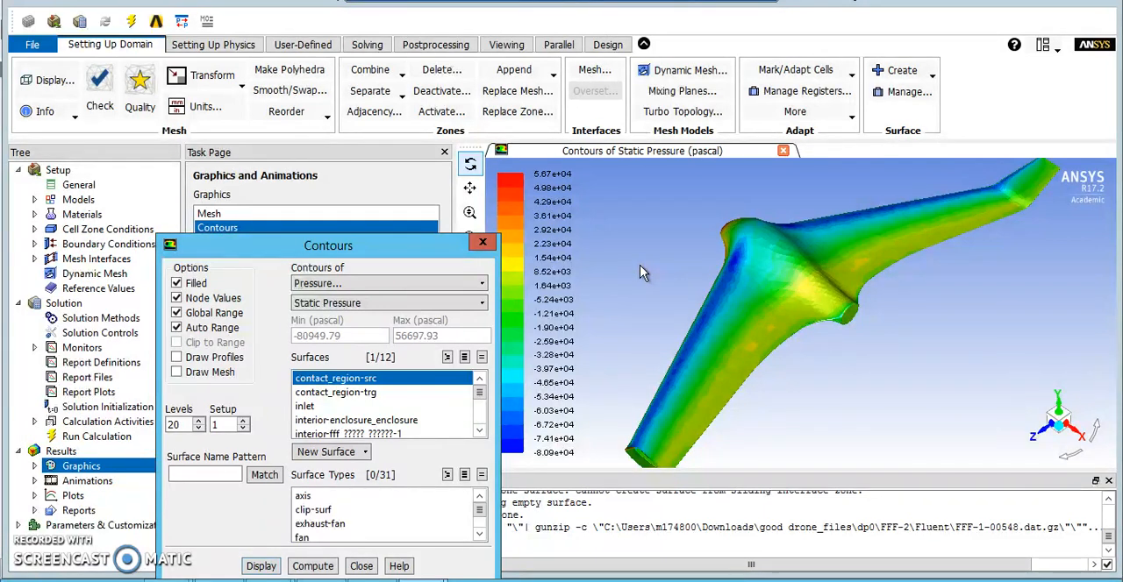
pyautogui.moveTo(684, 271)
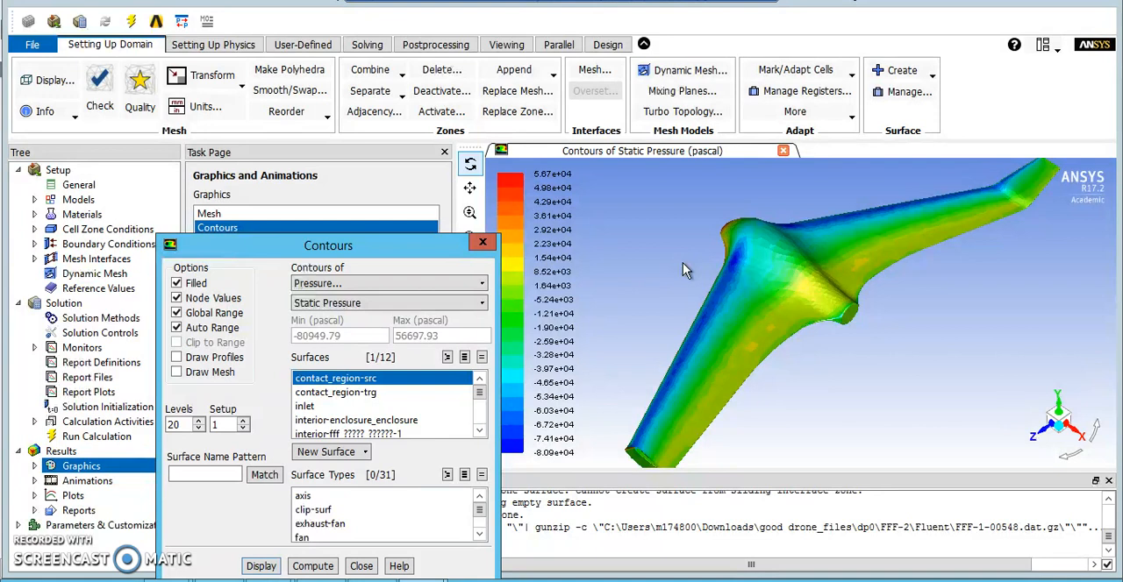
pyautogui.moveTo(684, 267); pyautogui.dragTo(719, 293)
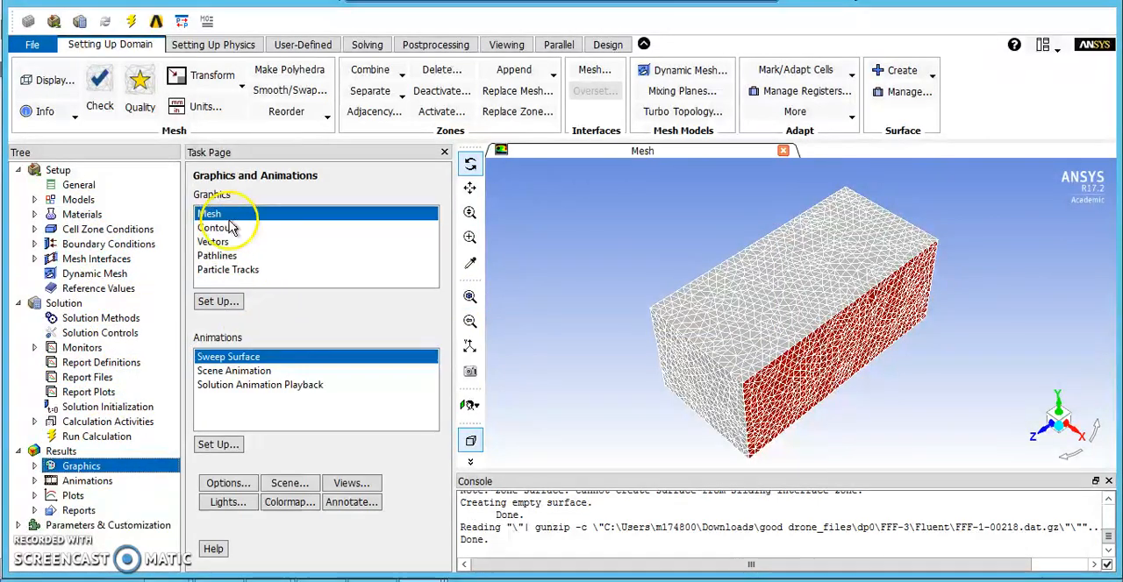
# Display static pressure contours on contact_region-src in the new case for side-by-side comparison
pyautogui.click(217, 301)
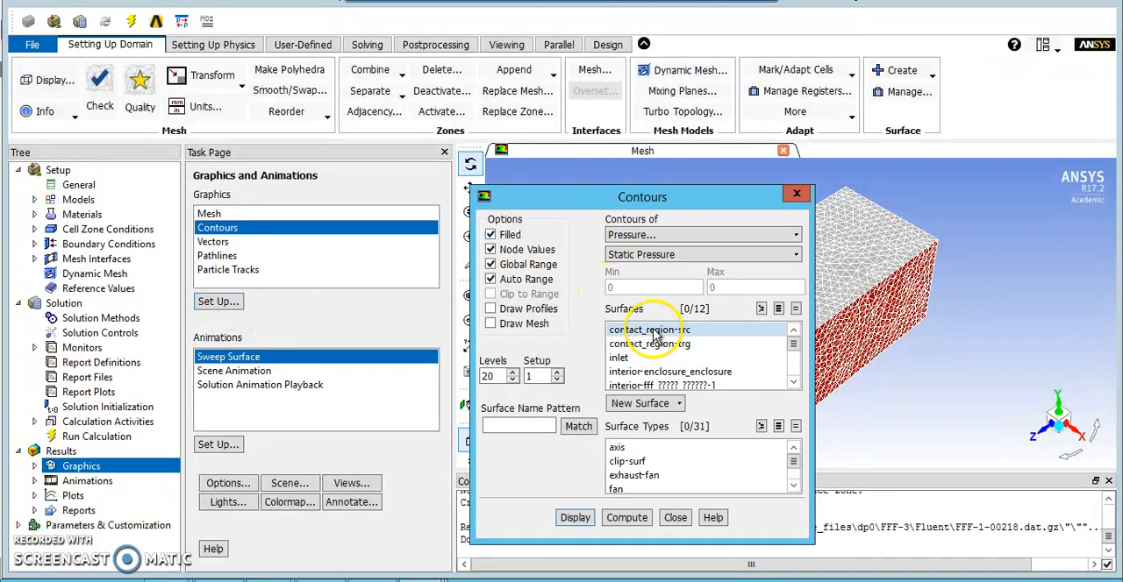
pyautogui.click(649, 329)
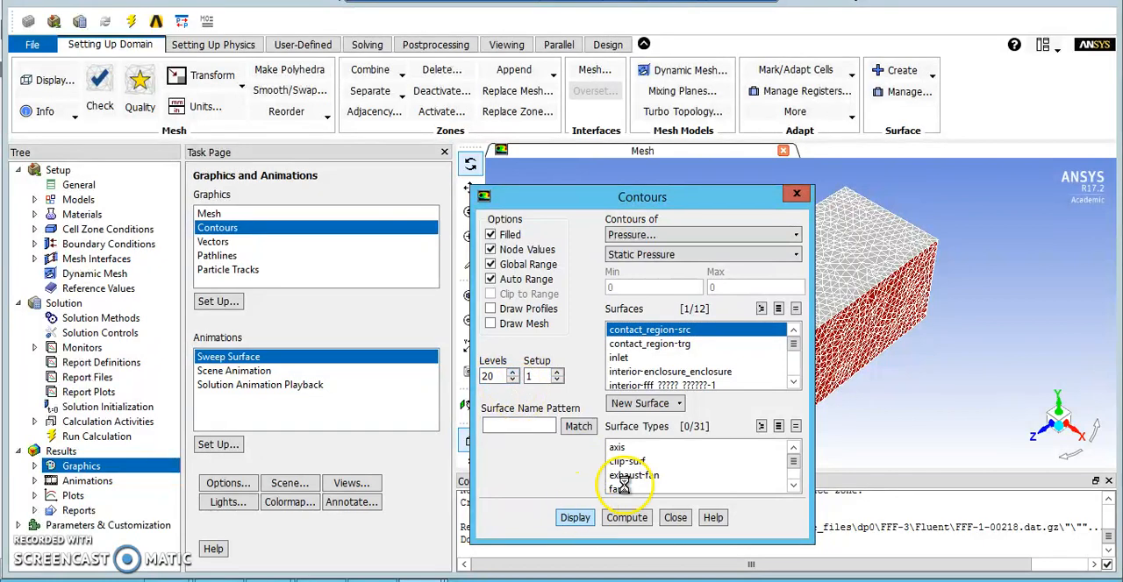
pyautogui.click(575, 517)
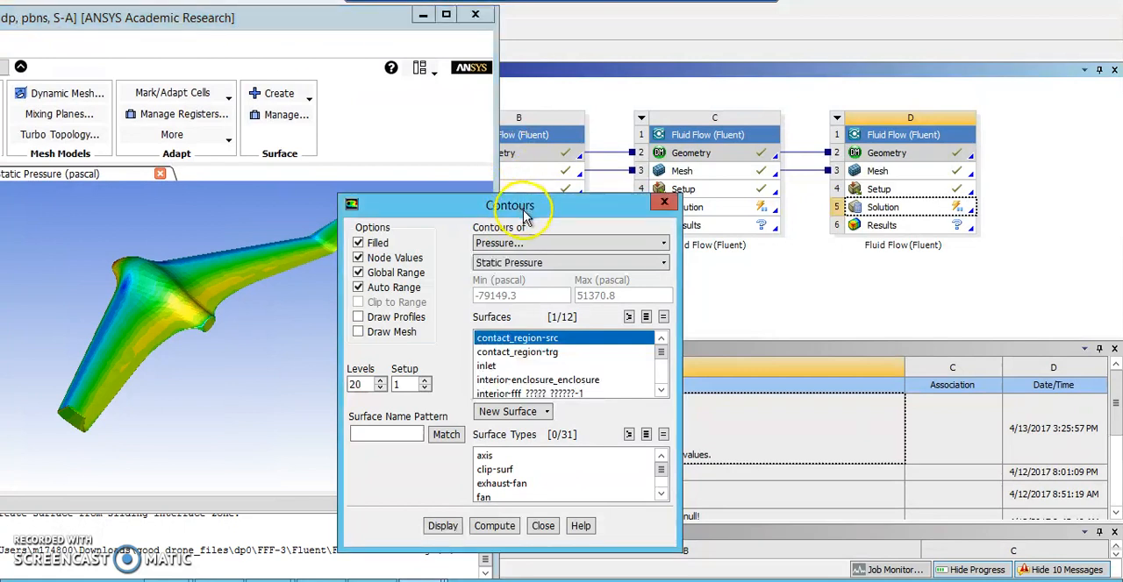
pyautogui.click(542, 526)
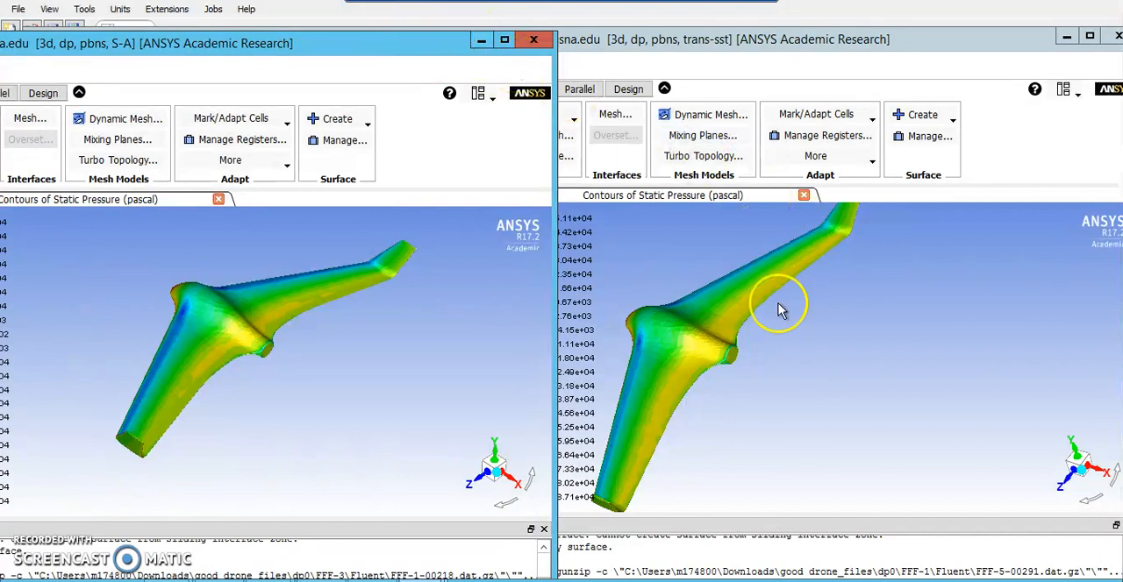
pyautogui.moveTo(203, 393)
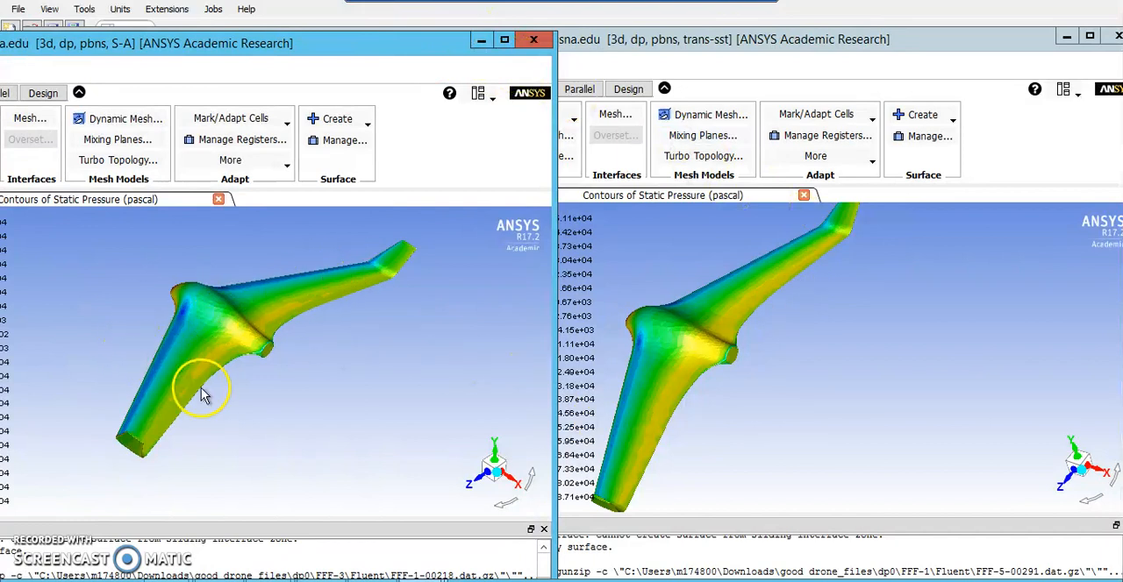
pyautogui.moveTo(176, 342)
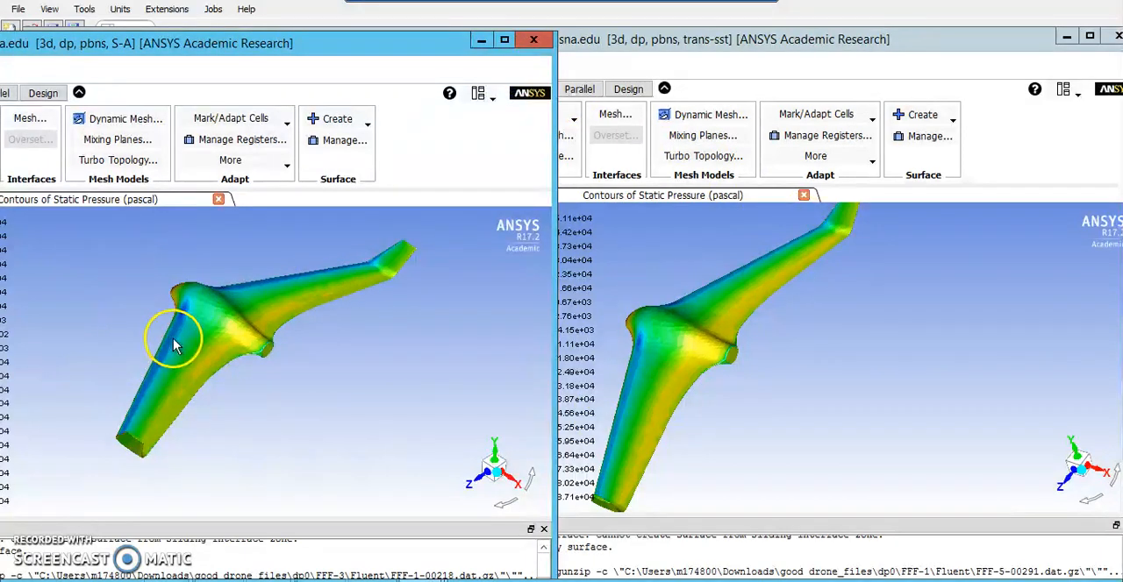
pyautogui.moveTo(172, 324)
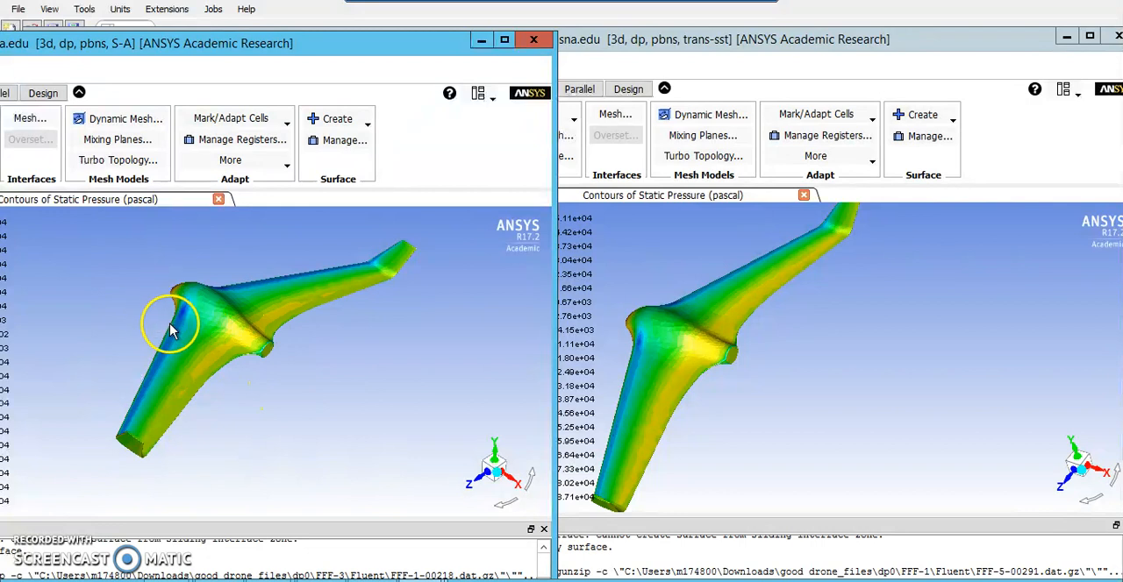
pyautogui.moveTo(167, 365)
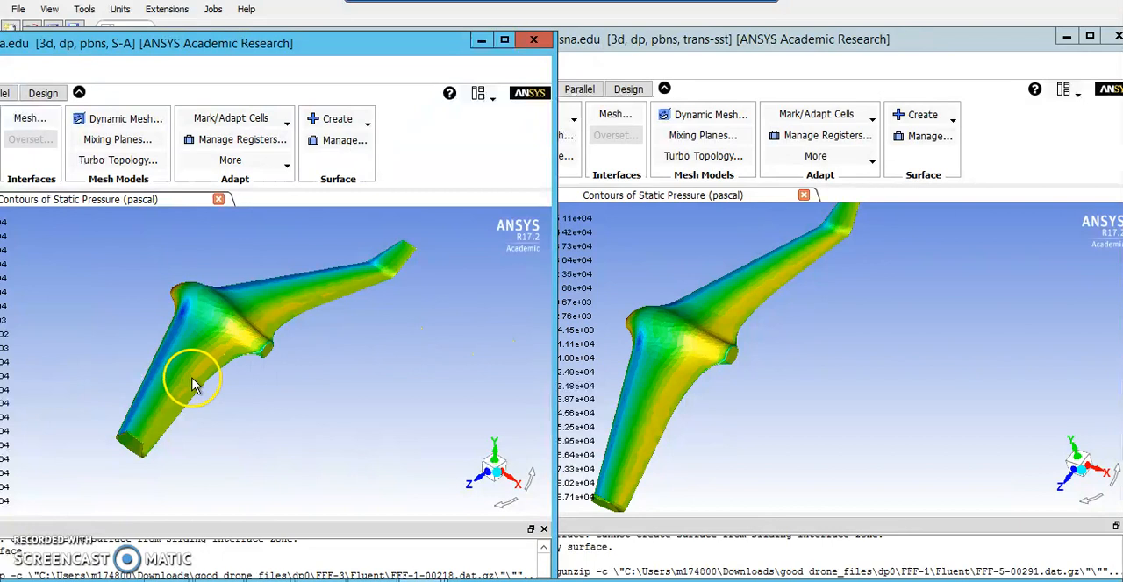
pyautogui.moveTo(219, 358)
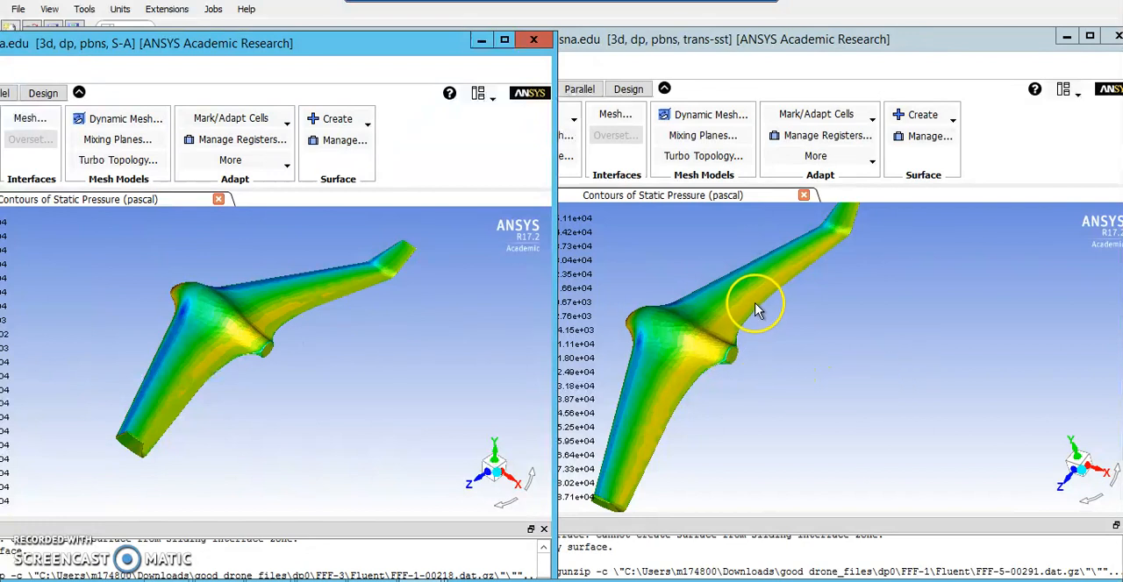
pyautogui.moveTo(705, 365)
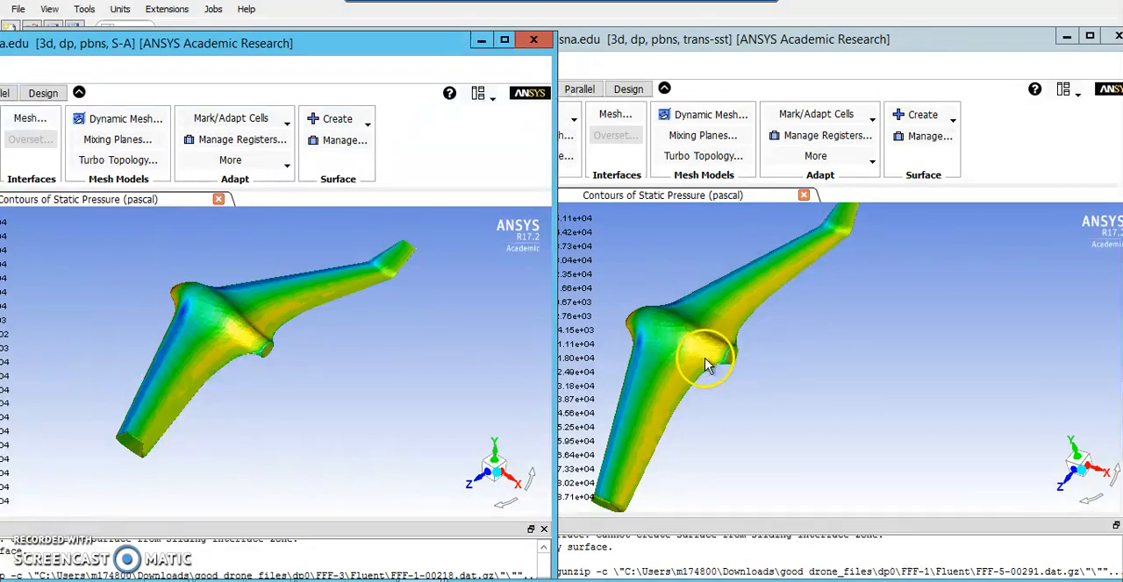
pyautogui.moveTo(235, 390)
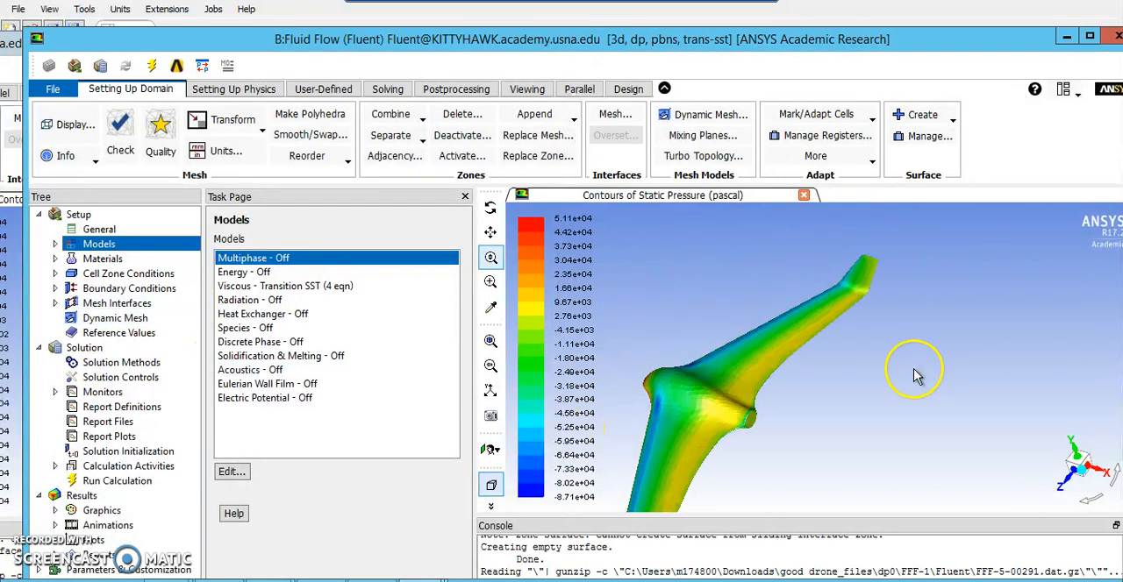
# Reopen the contour settings and select the wall and interior enclosure surfaces
pyautogui.moveTo(916, 368); pyautogui.dragTo(821, 364)
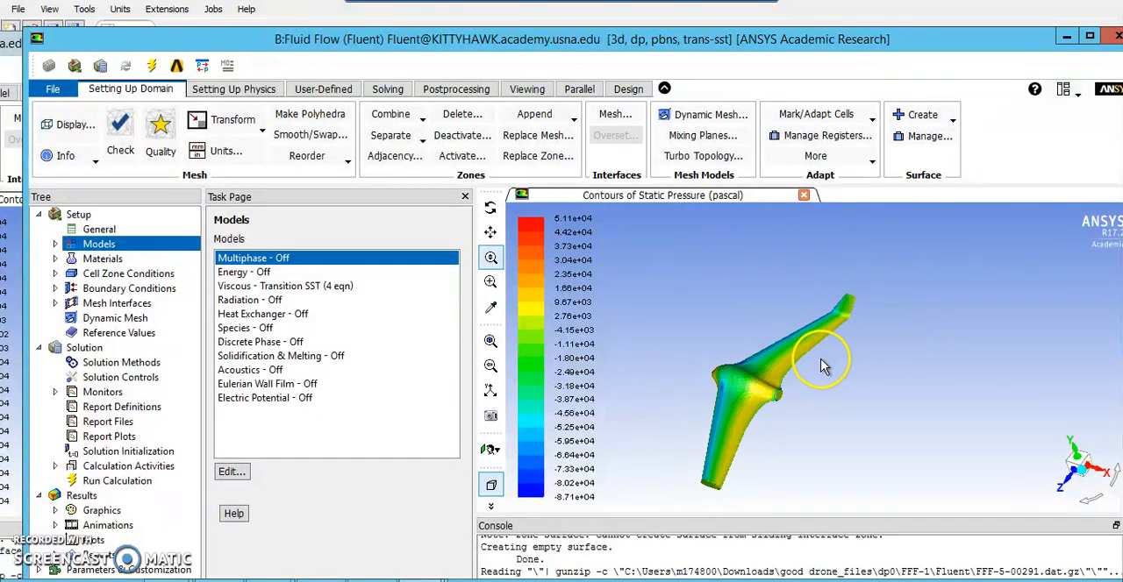
pyautogui.click(101, 510)
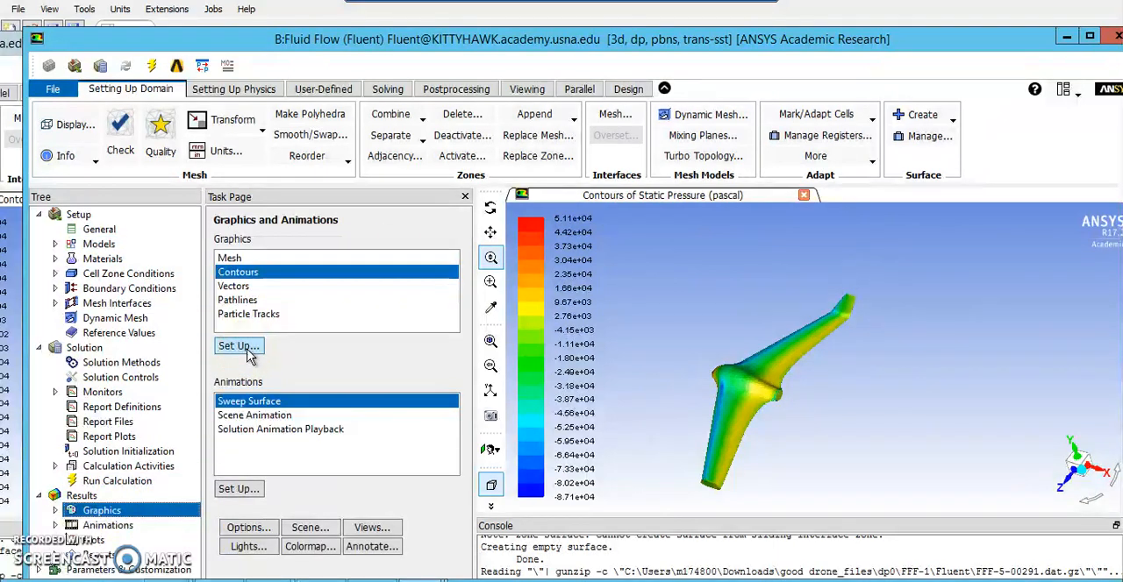
pyautogui.click(238, 347)
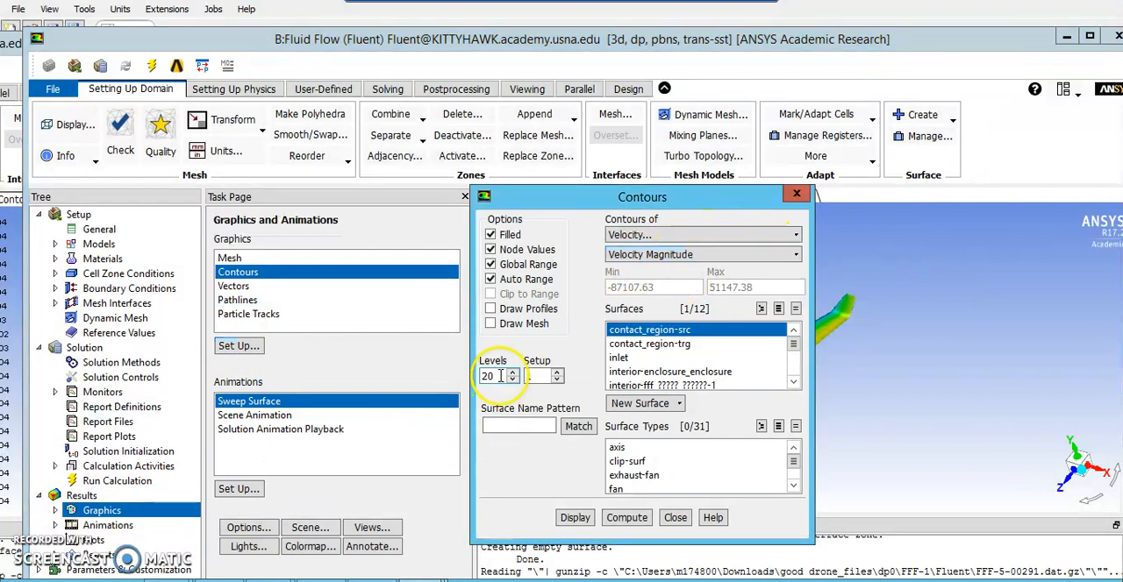
pyautogui.moveTo(548, 442)
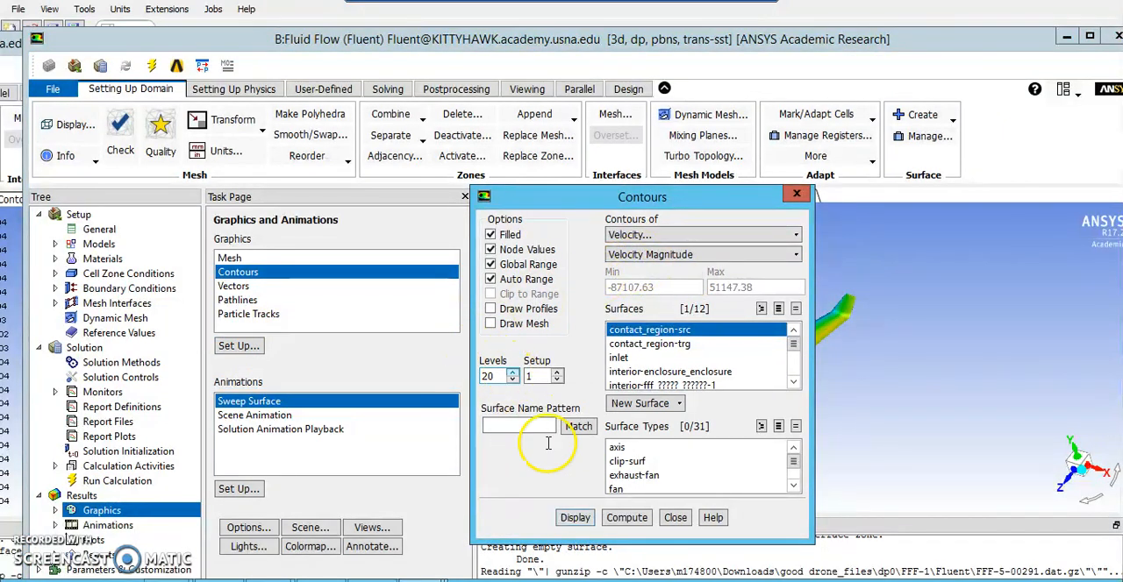
pyautogui.click(625, 517)
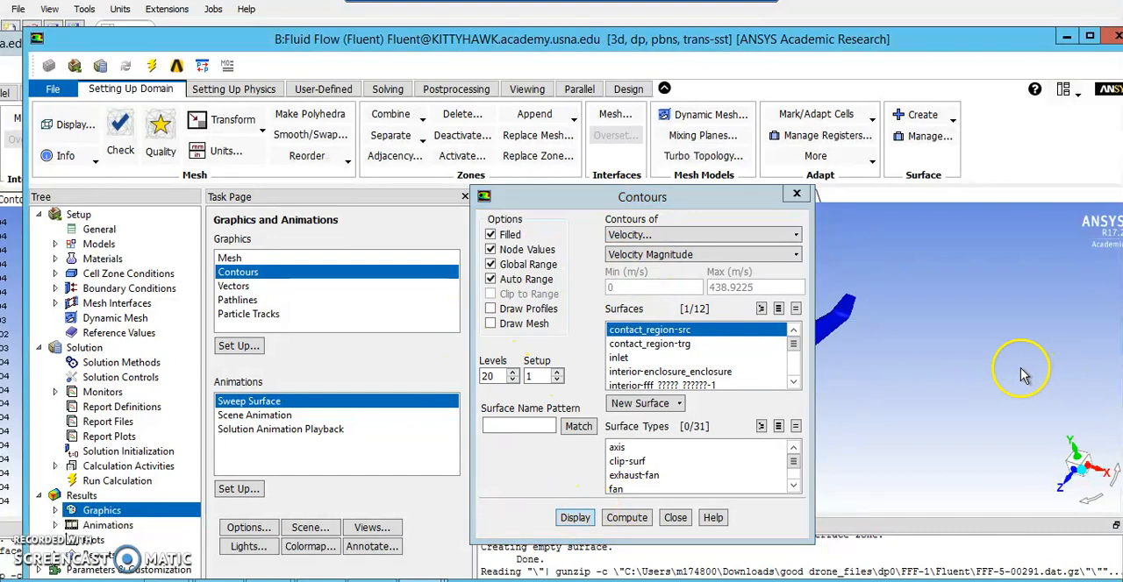
pyautogui.click(576, 518)
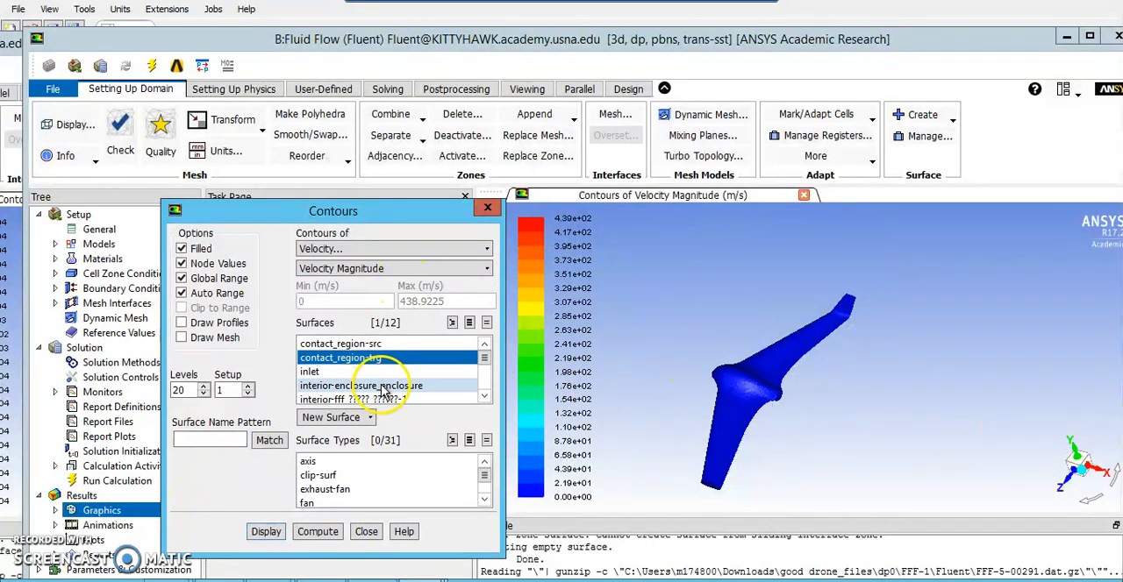
pyautogui.scroll(-3)
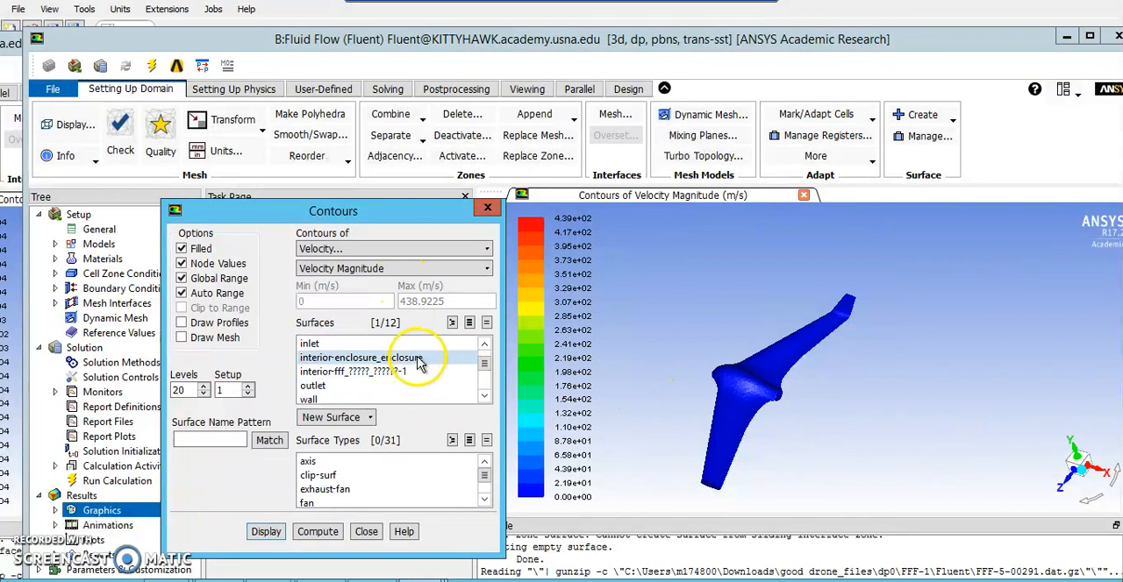
pyautogui.click(362, 358)
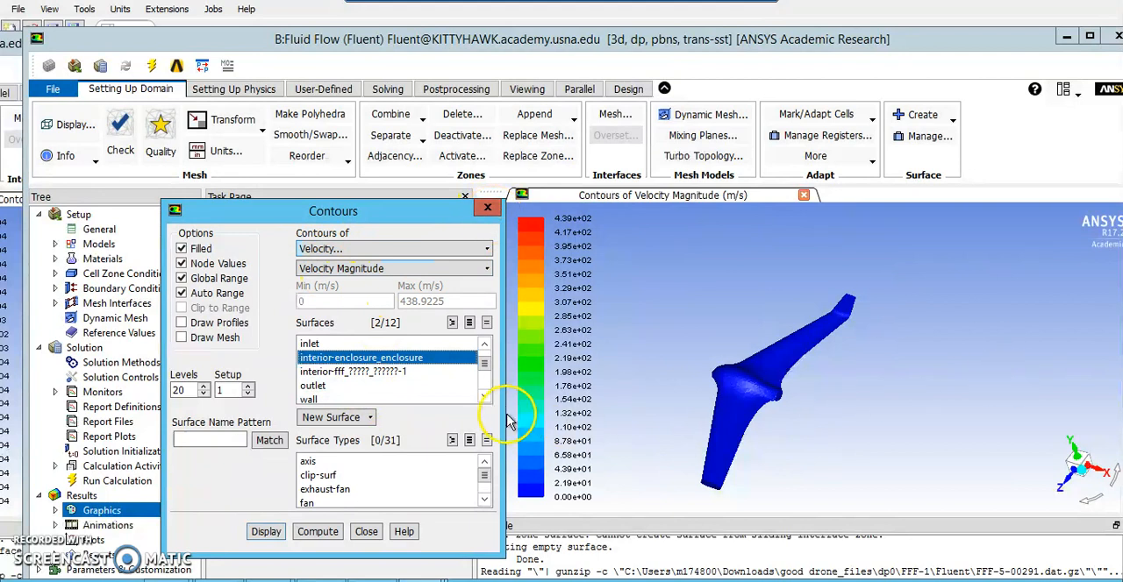
pyautogui.scroll(-3)
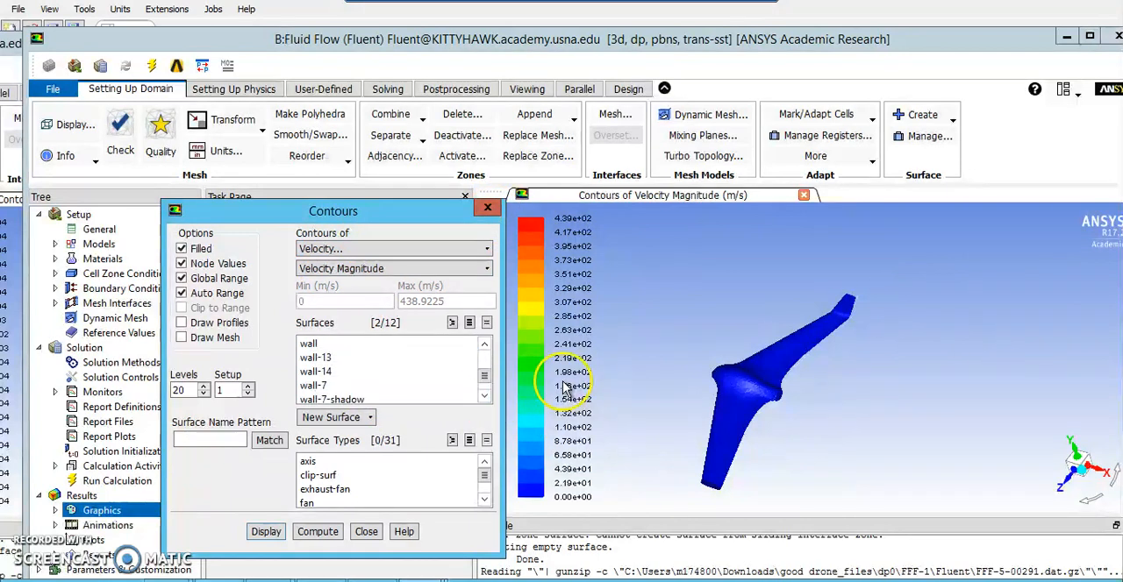
pyautogui.moveTo(459, 360)
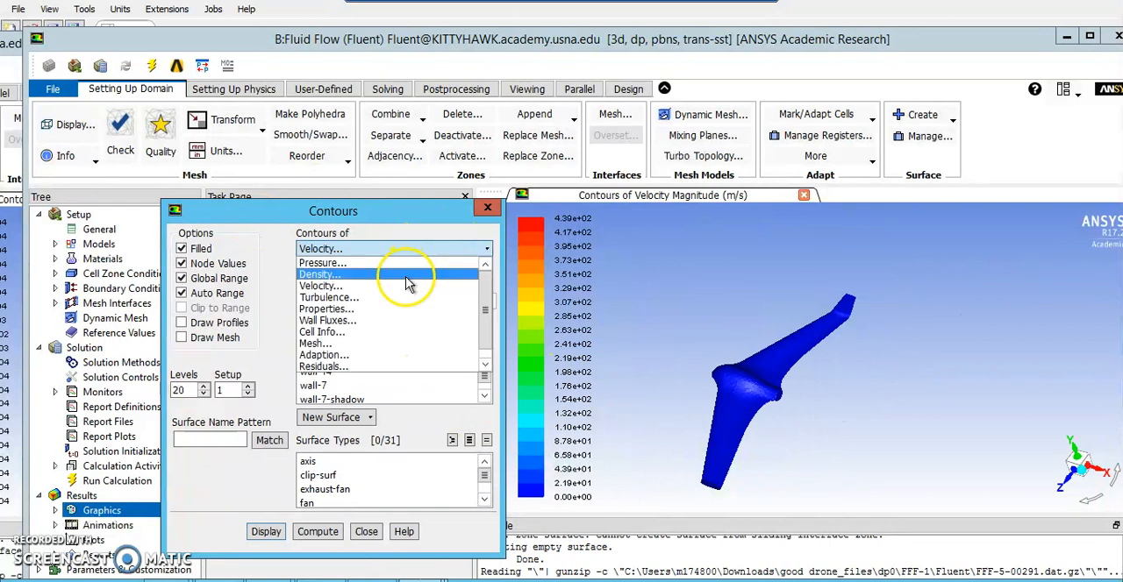
# Switch the contour variable to static pressure, display it and compute its range
pyautogui.click(321, 263)
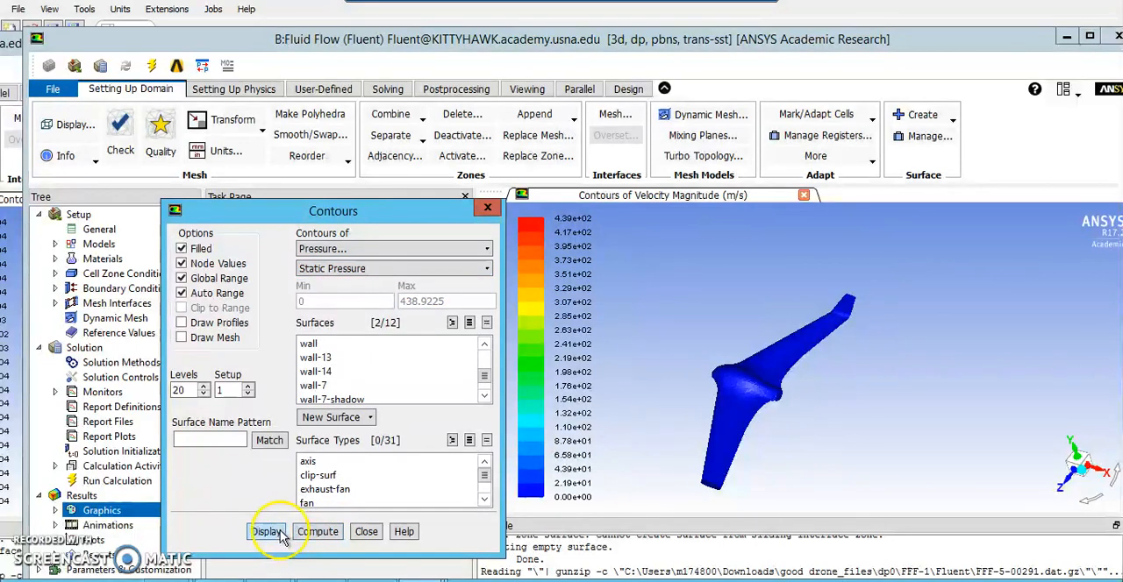
pyautogui.click(267, 533)
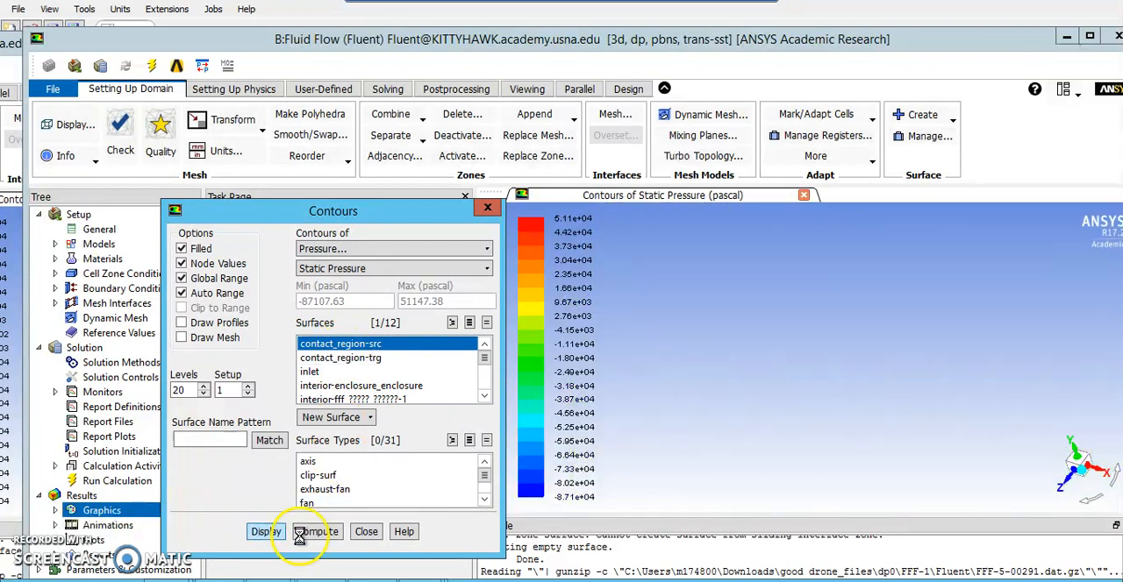
pyautogui.click(317, 532)
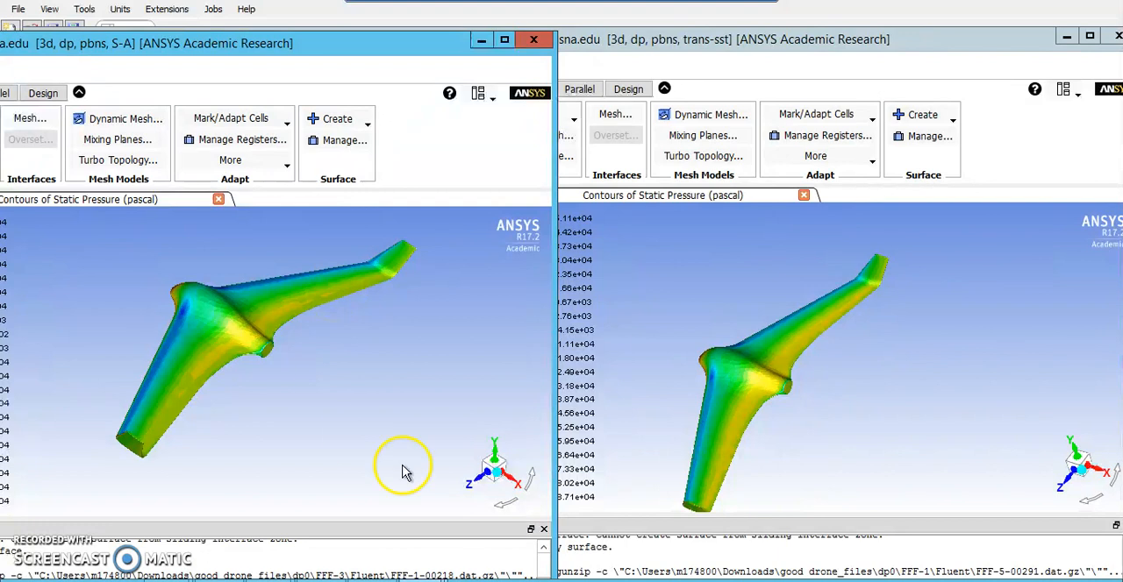
pyautogui.moveTo(337, 344)
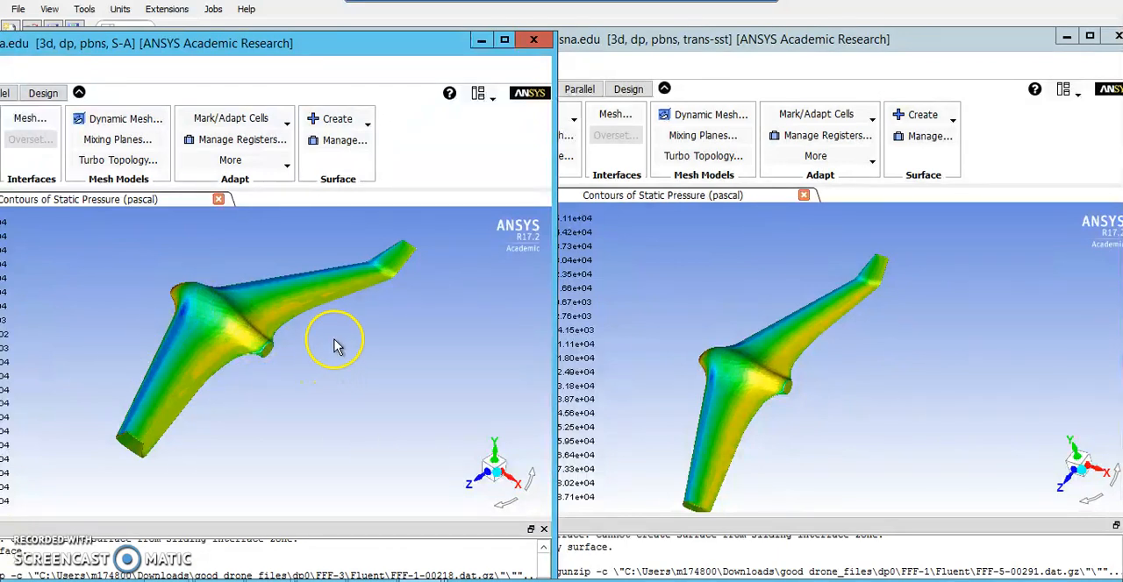
pyautogui.moveTo(888, 411)
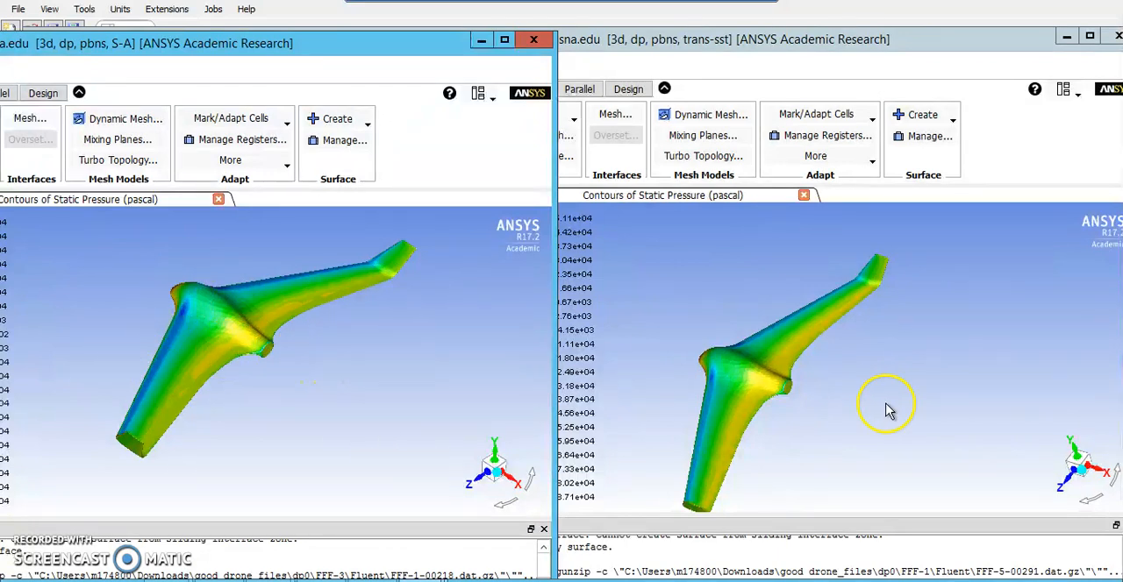
pyautogui.moveTo(128, 379)
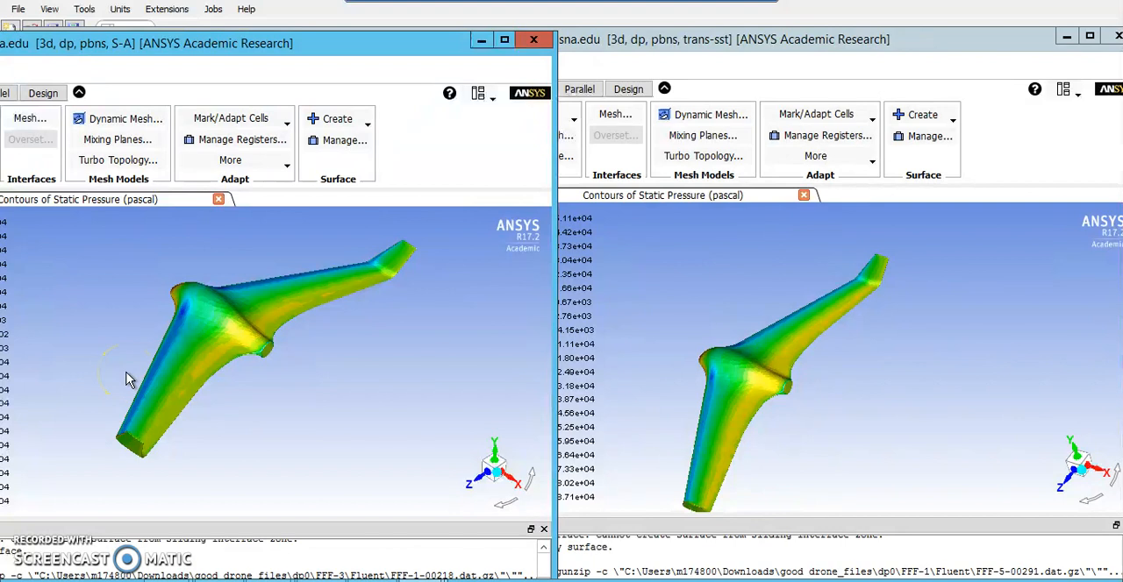
pyautogui.moveTo(254, 355)
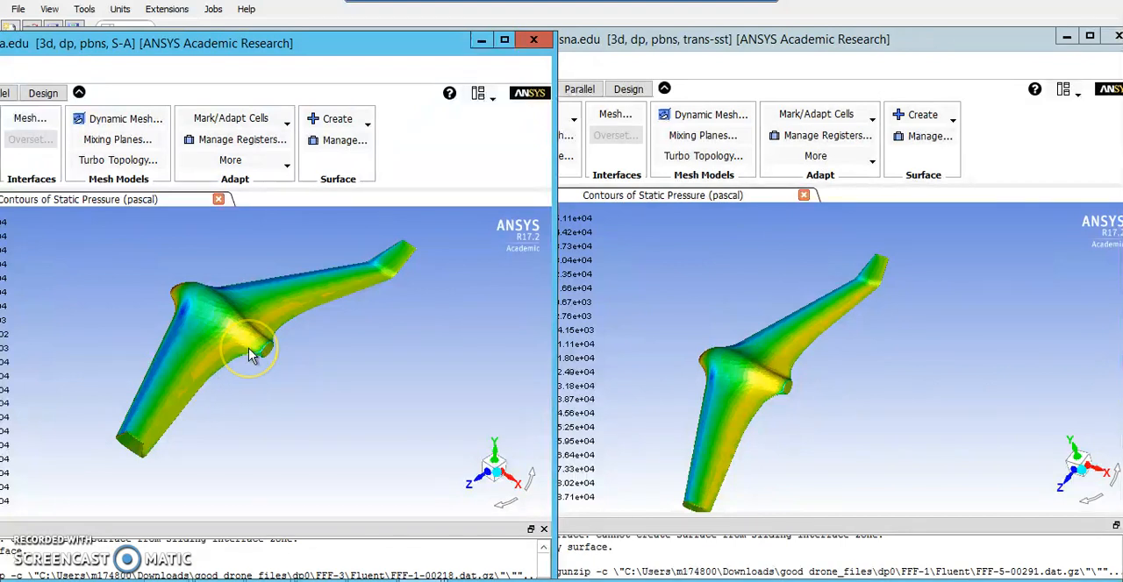
pyautogui.moveTo(319, 335)
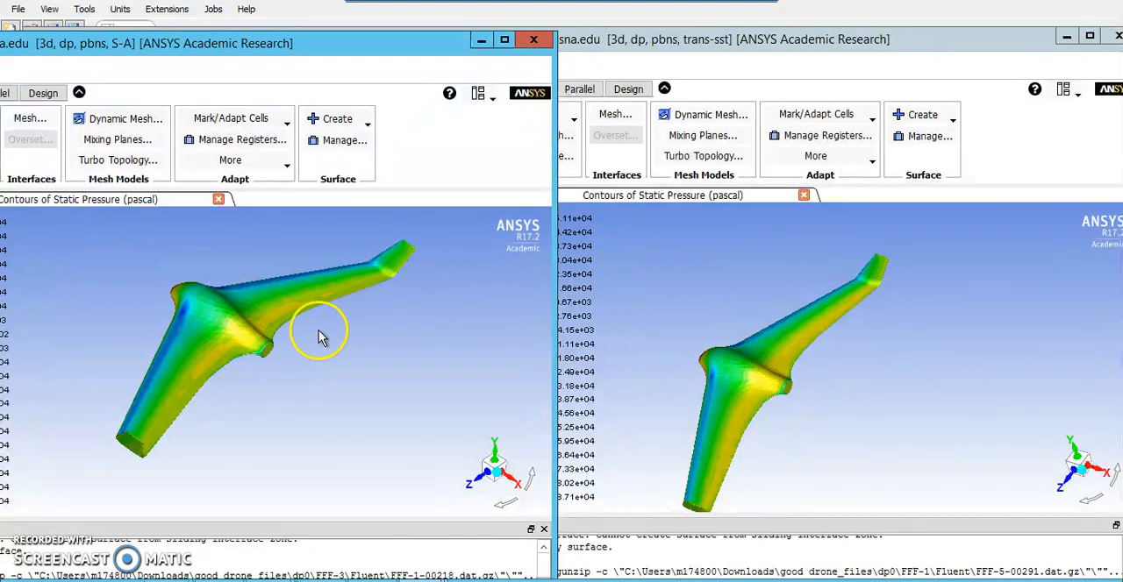
pyautogui.moveTo(407, 342)
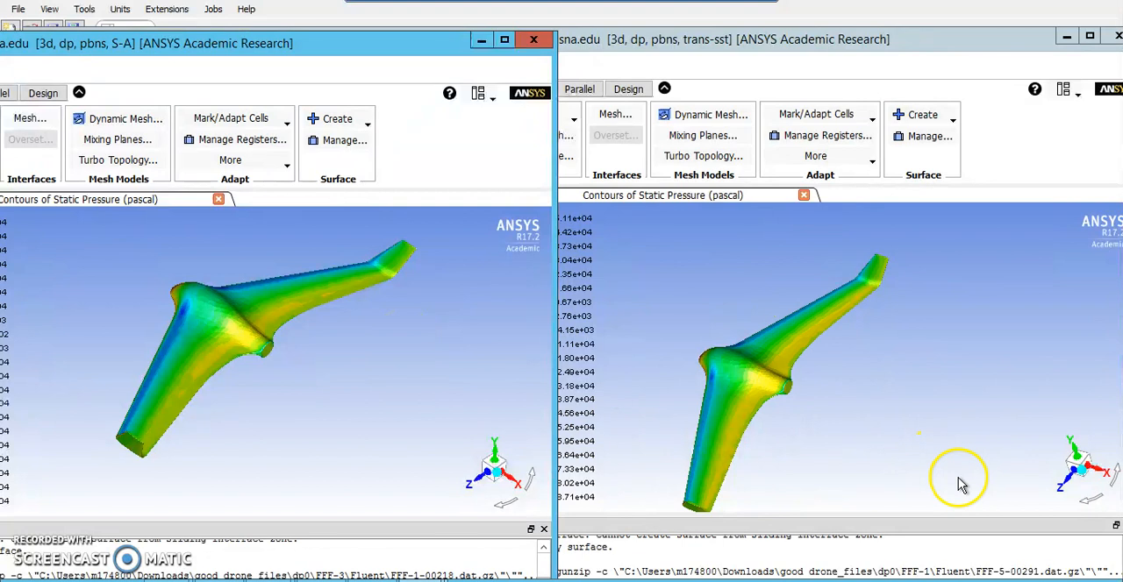
pyautogui.moveTo(757, 354)
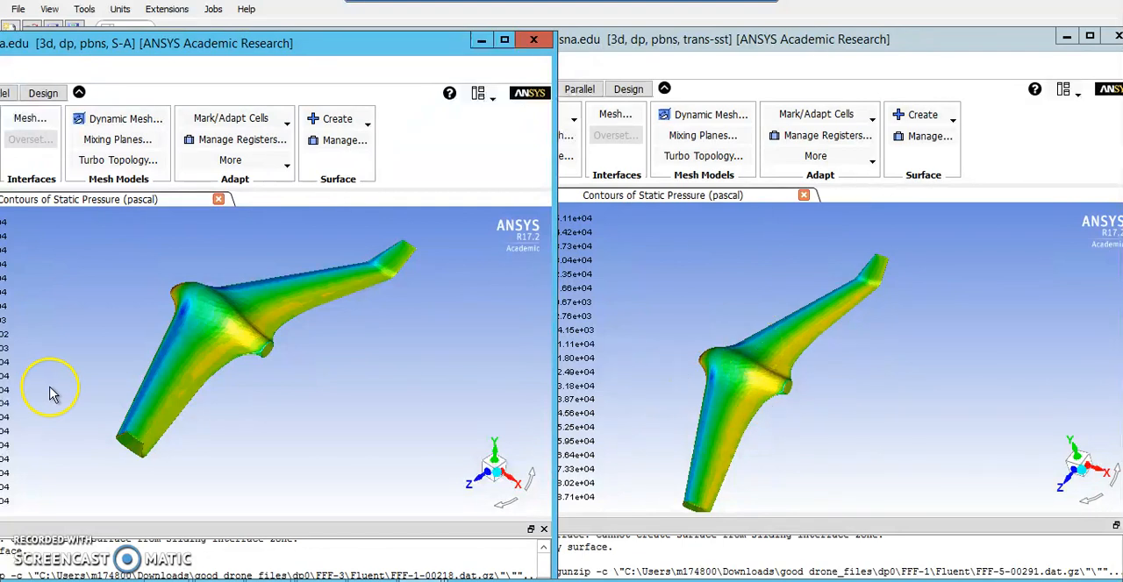
pyautogui.moveTo(495, 540)
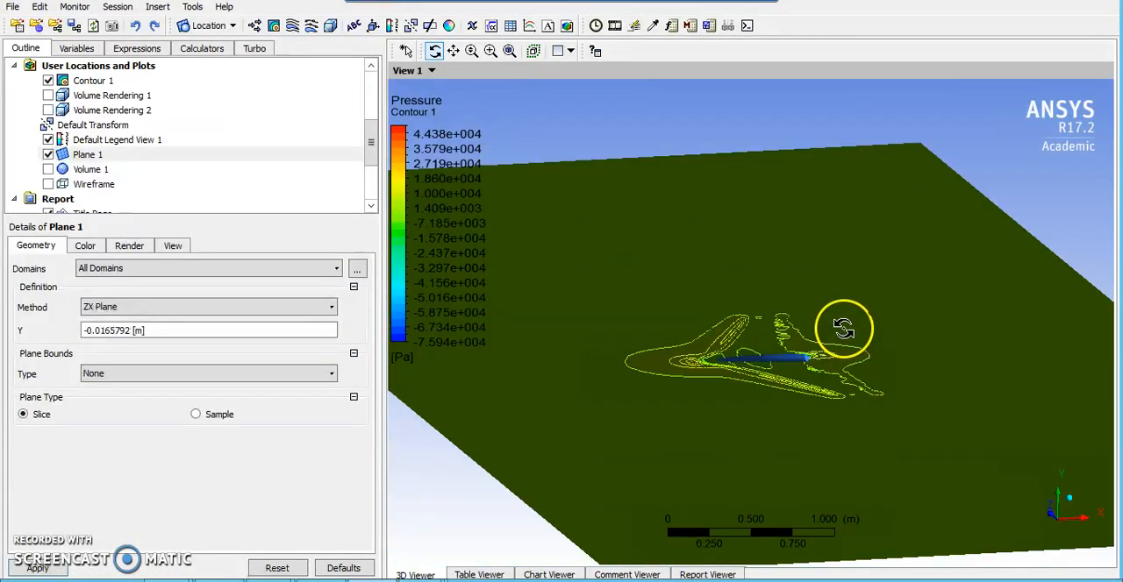
# Change Contour 1's variable from pressure to Velocity u on the slicing plane
pyautogui.moveTo(842, 329); pyautogui.dragTo(845, 302)
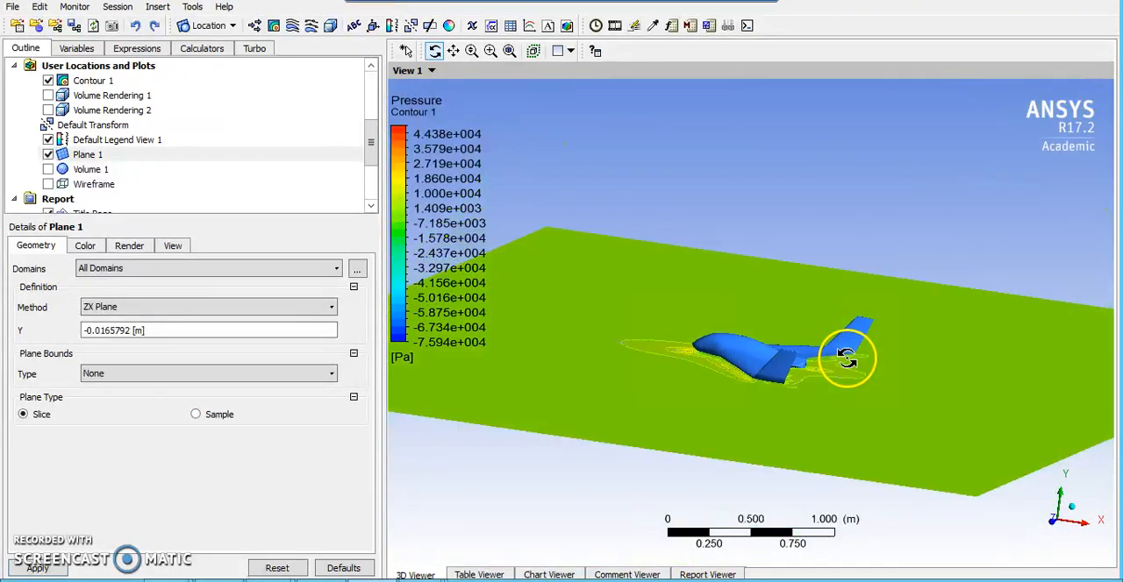
pyautogui.moveTo(846, 354); pyautogui.dragTo(667, 365)
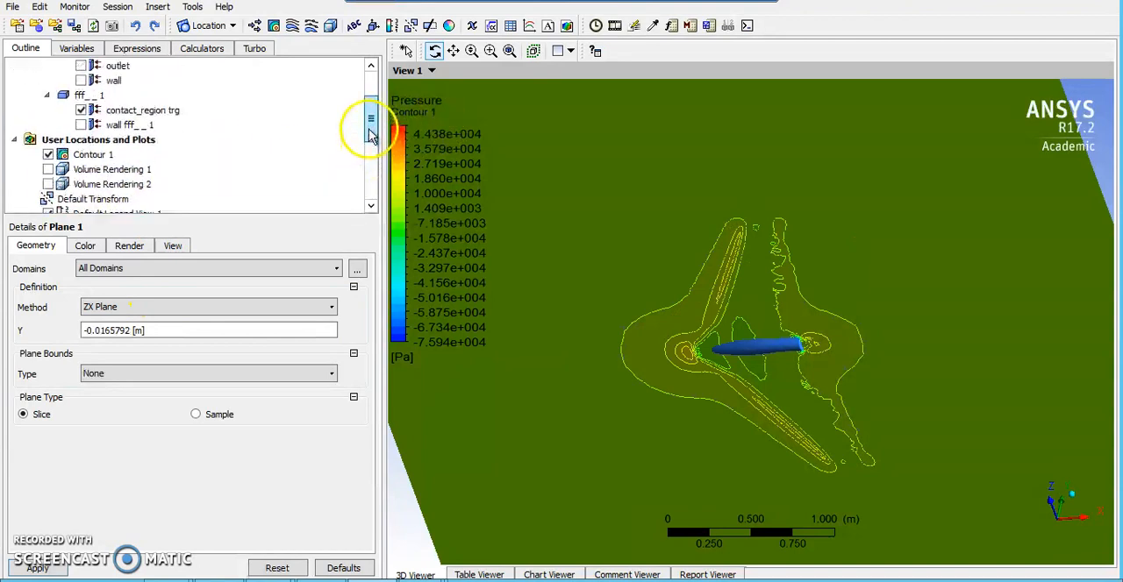
pyautogui.click(93, 154)
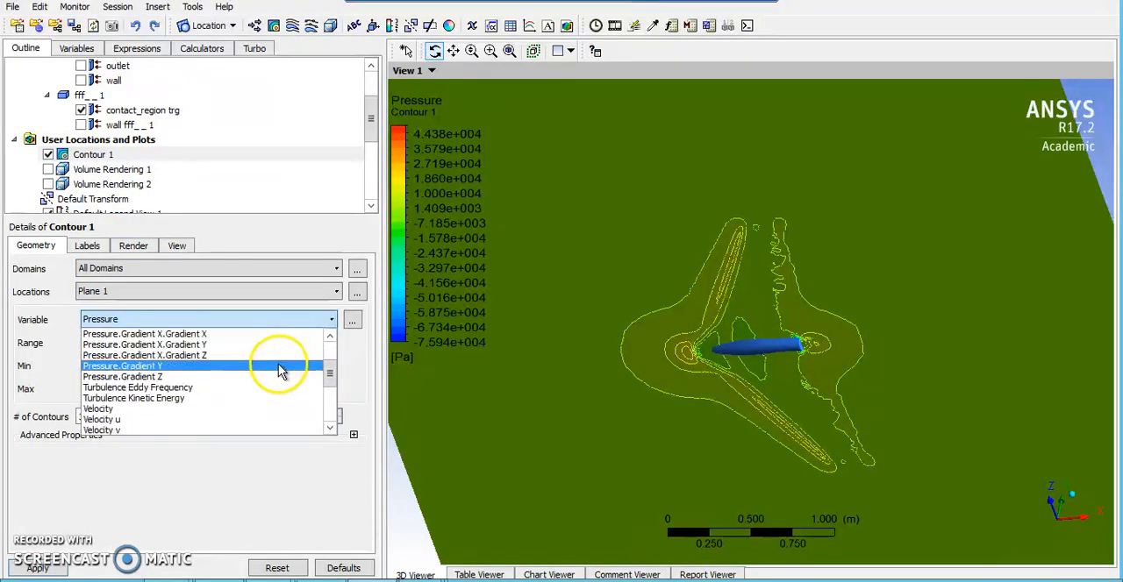
pyautogui.click(102, 419)
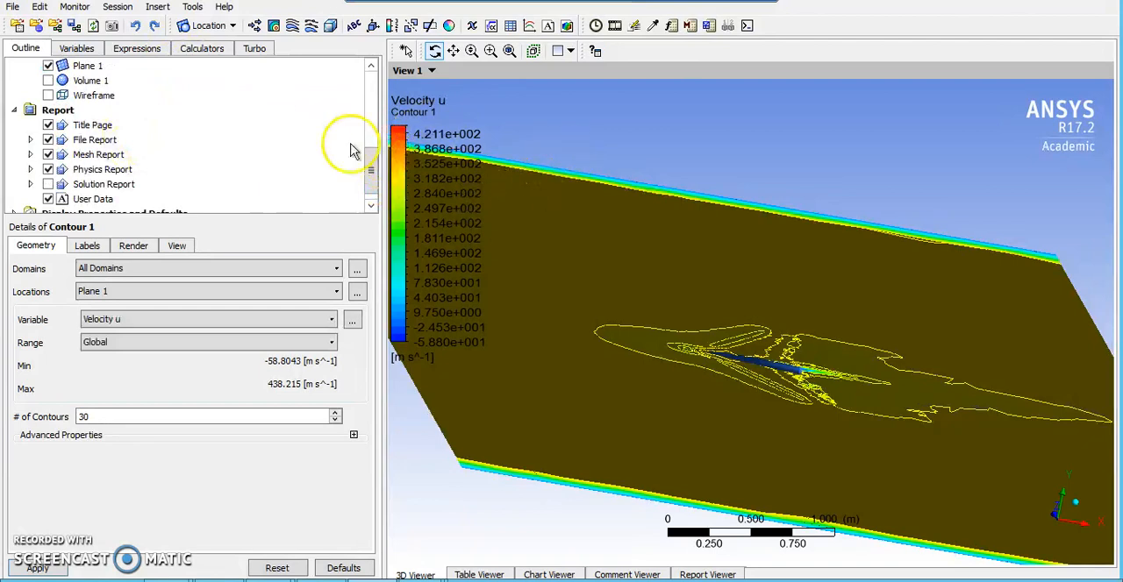
# Move Plane 1 to Y = 0.11979 m and view the slice through the aircraft
pyautogui.click(88, 65)
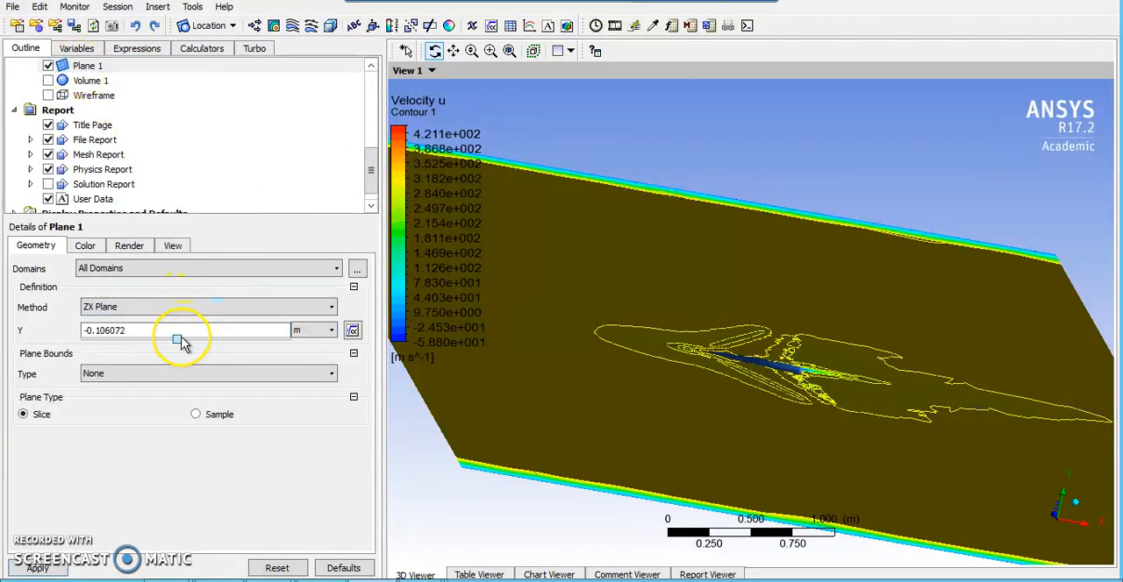
pyautogui.click(37, 570)
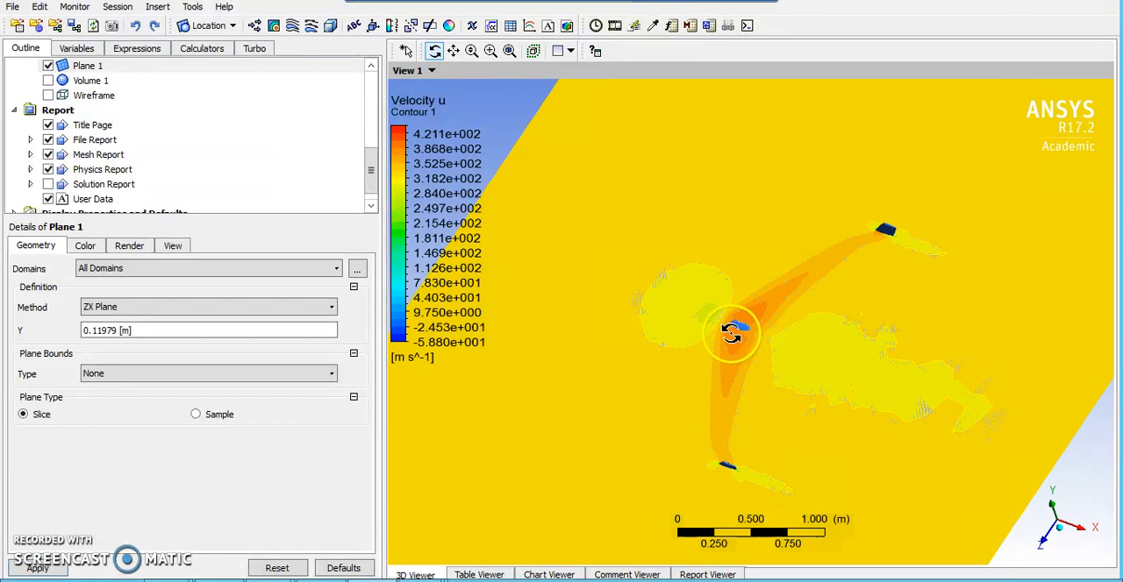
pyautogui.moveTo(791, 337)
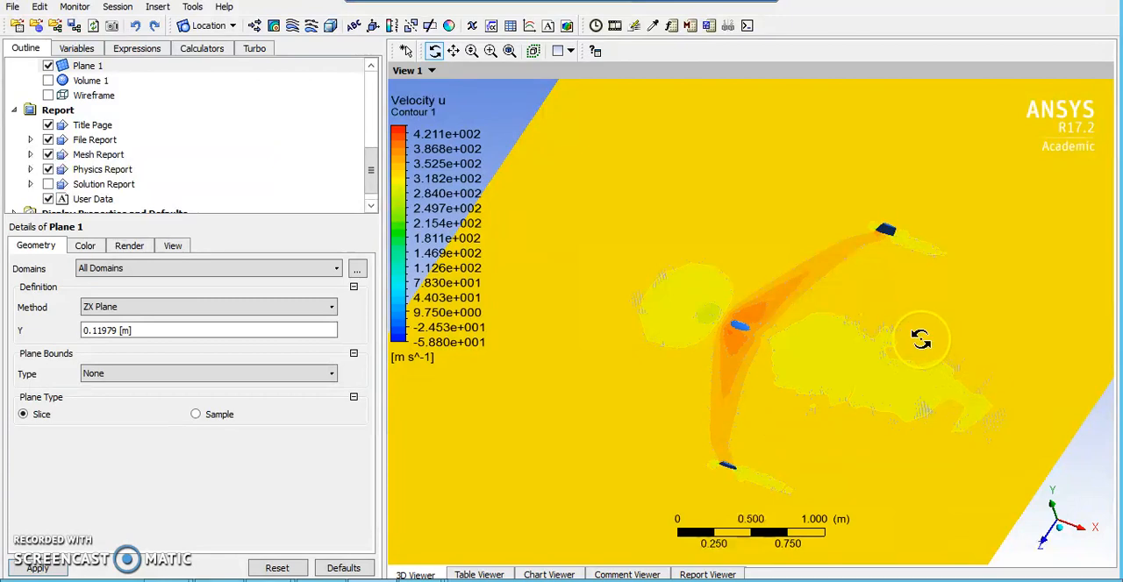
pyautogui.moveTo(921, 341); pyautogui.dragTo(790, 243)
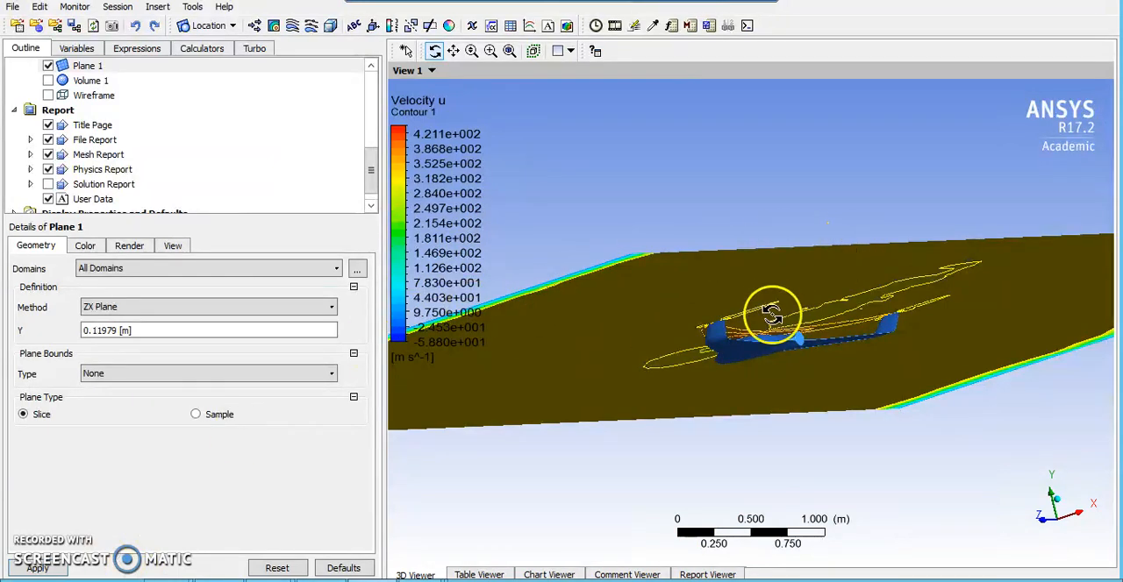
pyautogui.moveTo(772, 315); pyautogui.dragTo(723, 333)
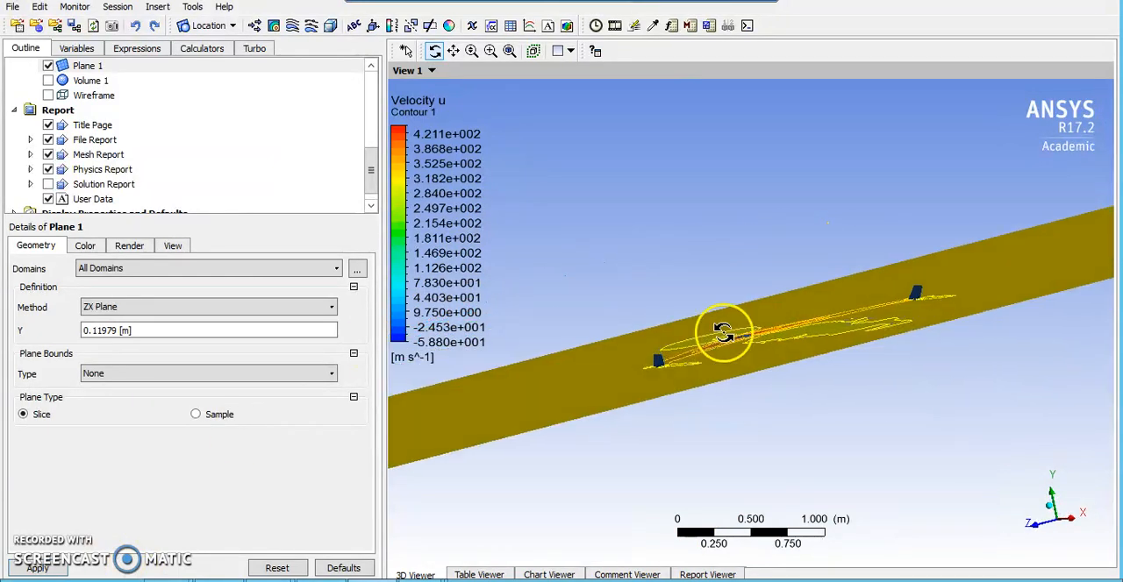